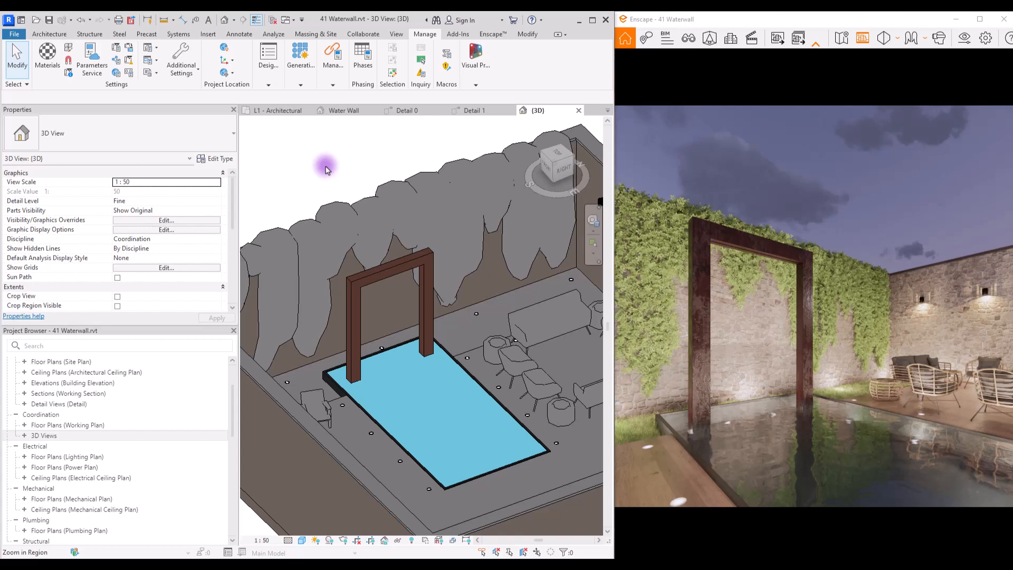
mouse_move(704, 282)
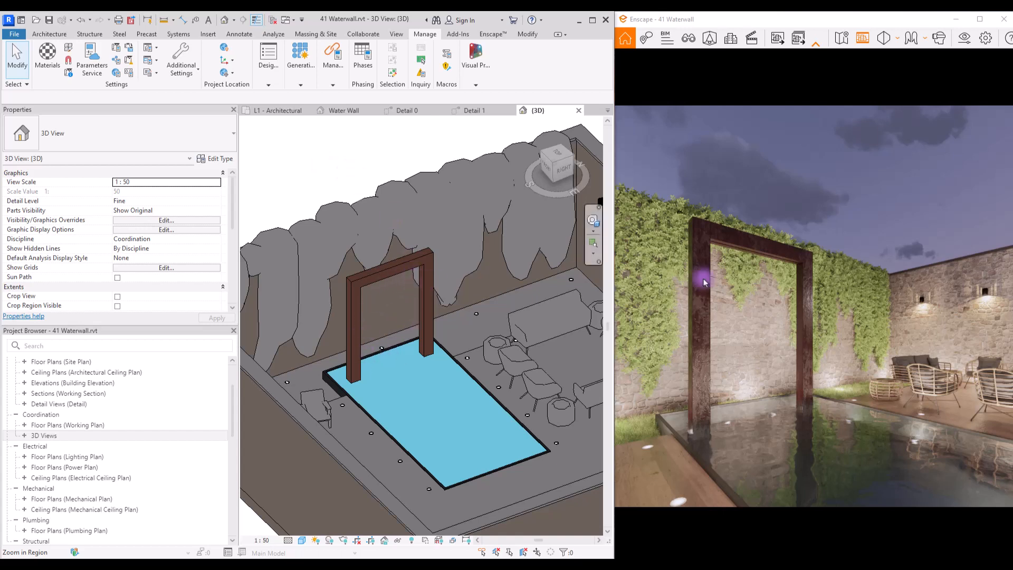
mouse_move(773, 381)
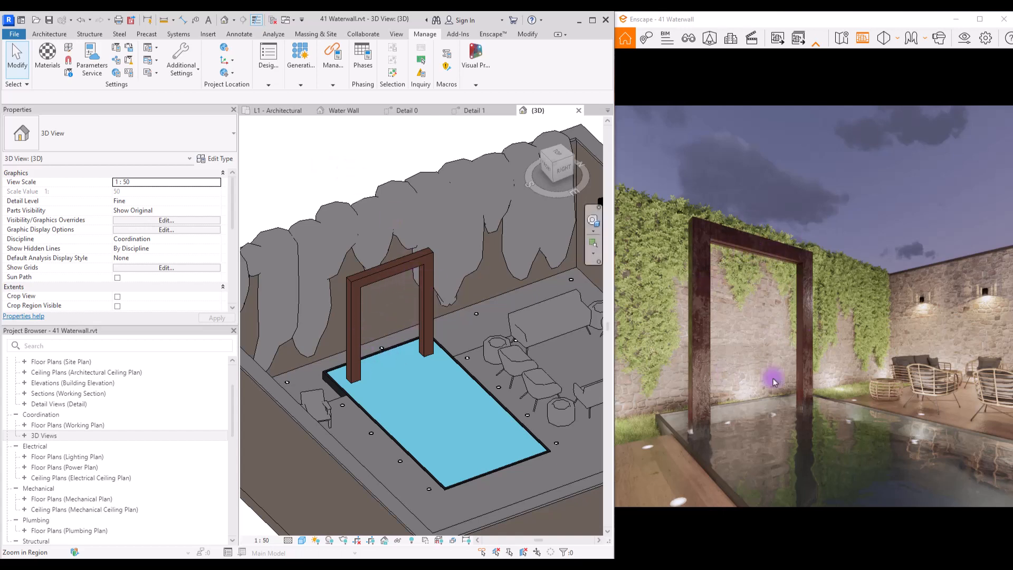
mouse_move(852, 451)
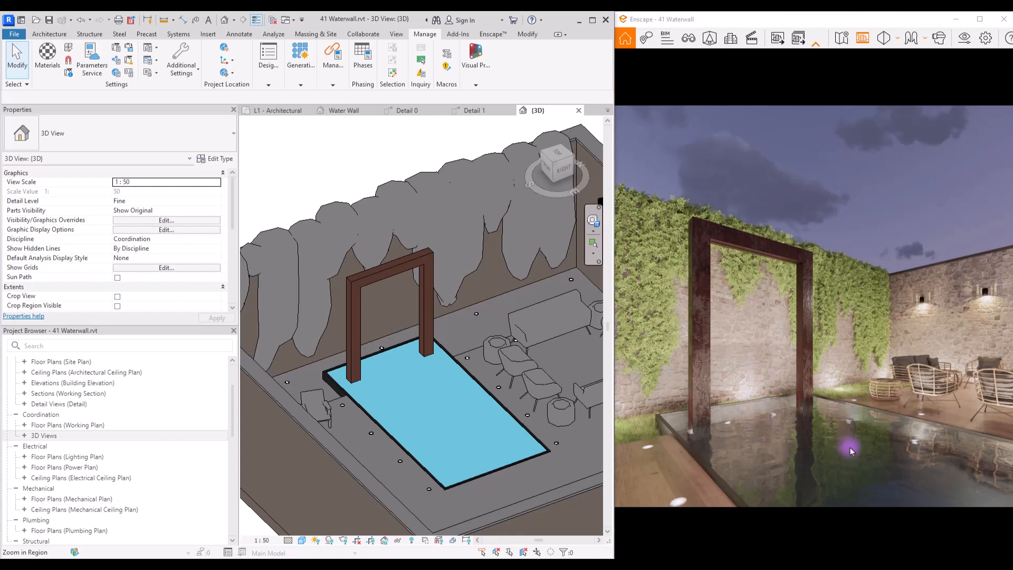
mouse_move(839, 448)
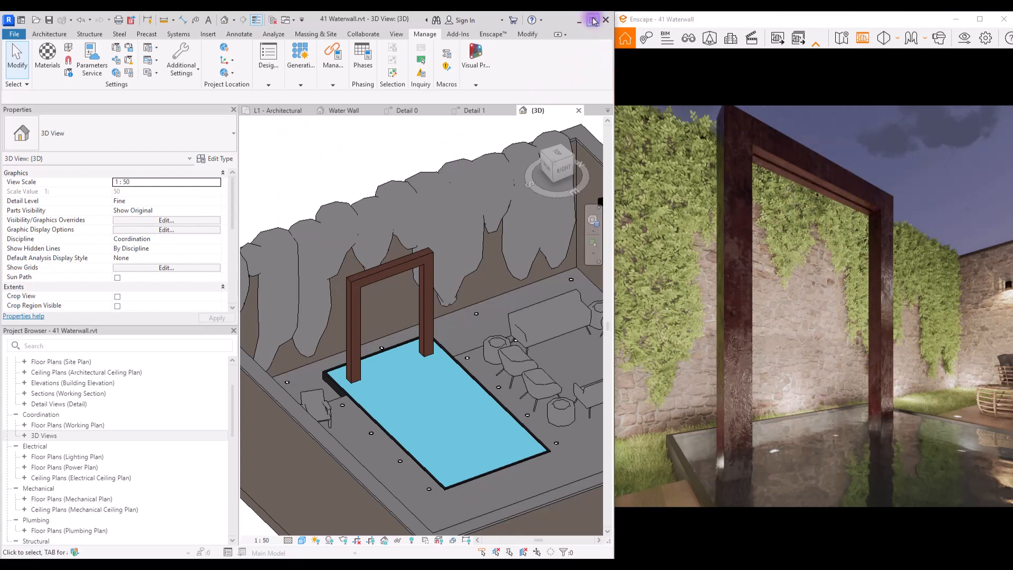
- Maximize Revit and bring up the Water Wall 3D view of the frame on its water base
click(592, 19)
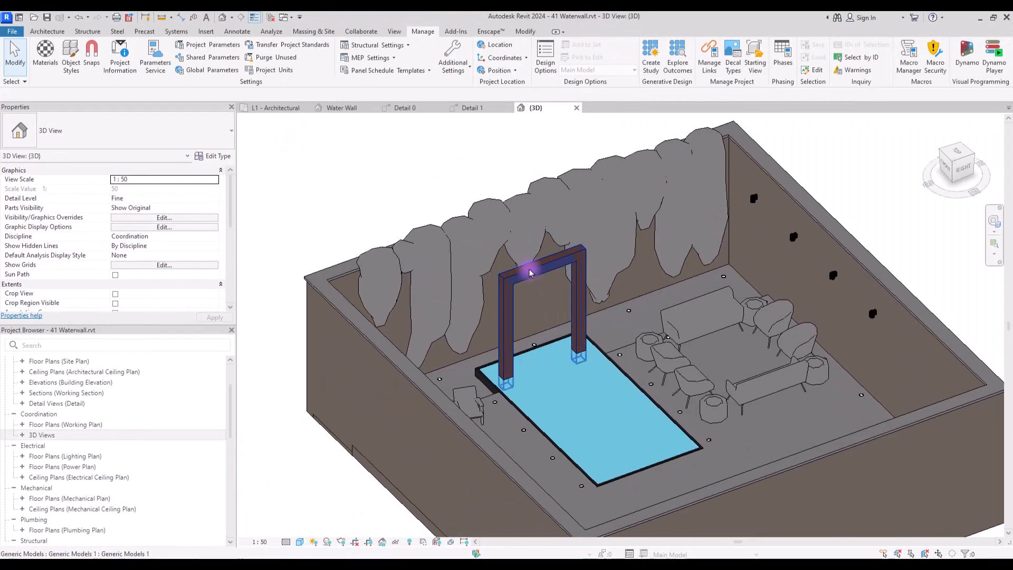
click(277, 107)
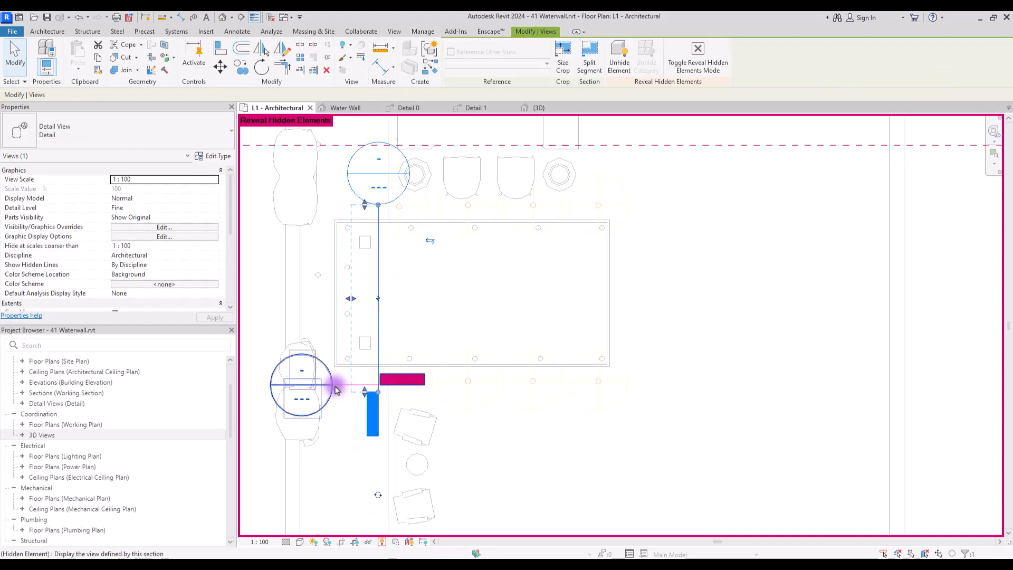
click(408, 107)
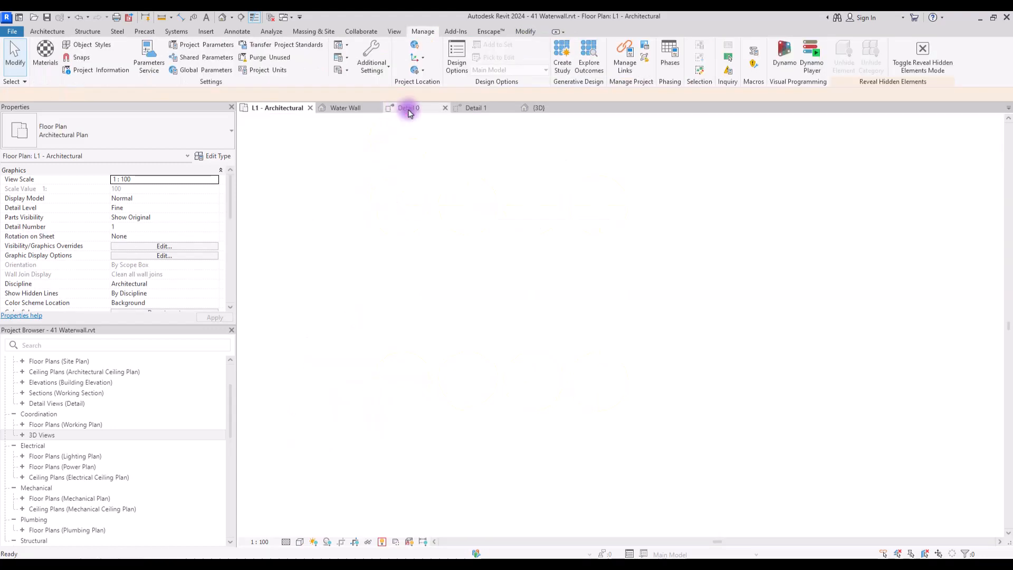
click(345, 107)
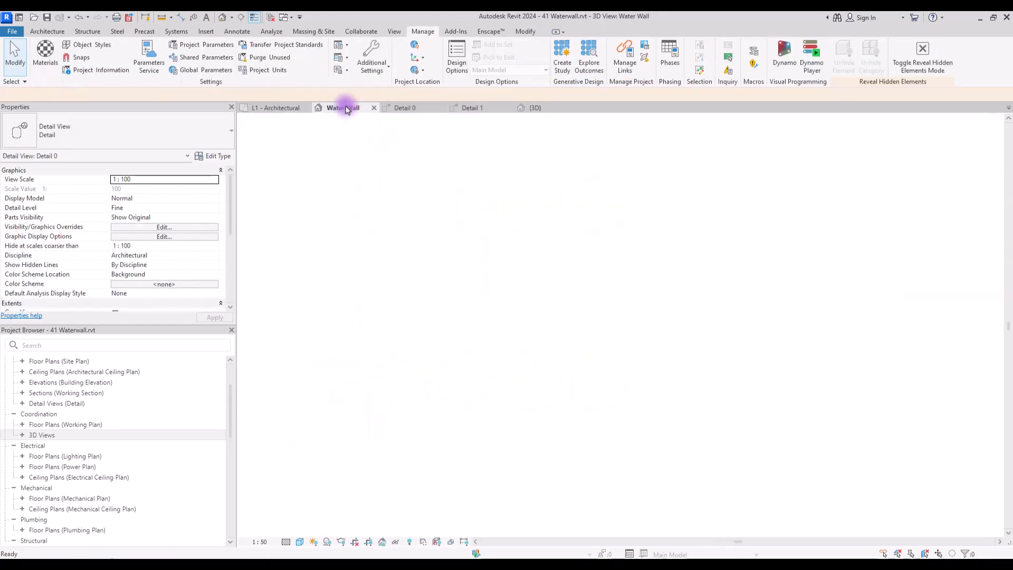
click(342, 108)
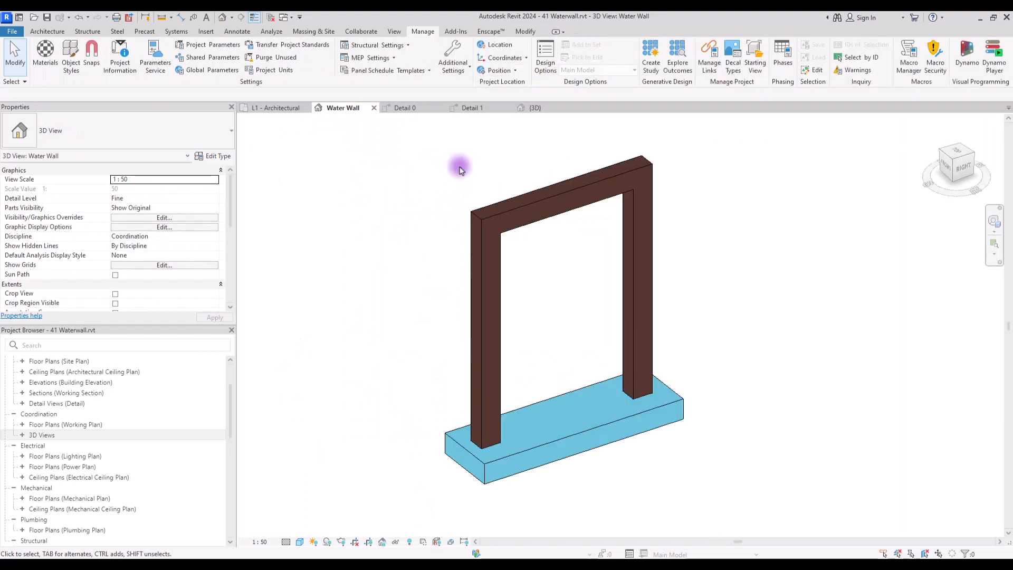
mouse_move(313, 32)
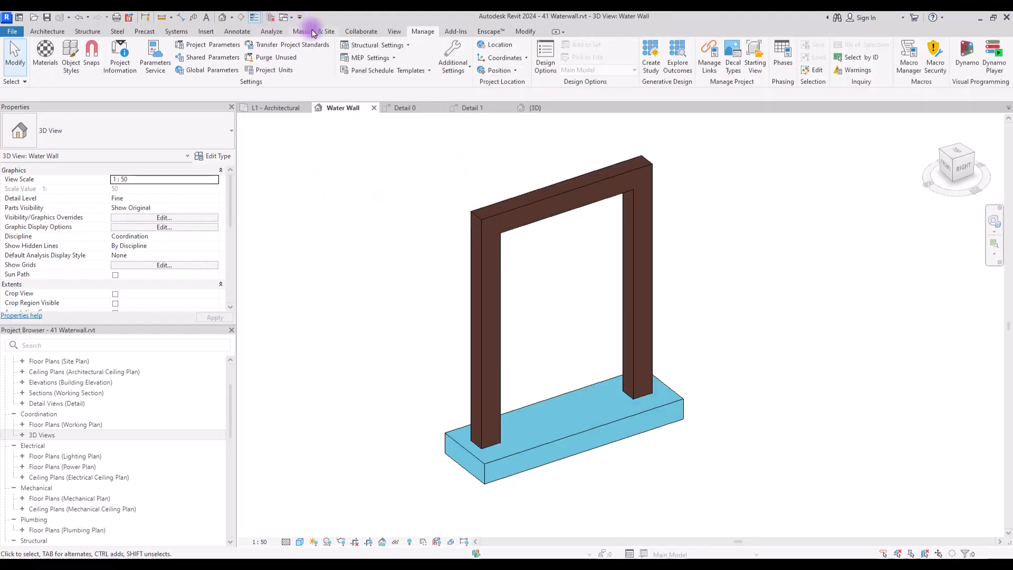
- Create a new in-place mass from Massing & Site and name it Waterfall
click(313, 31)
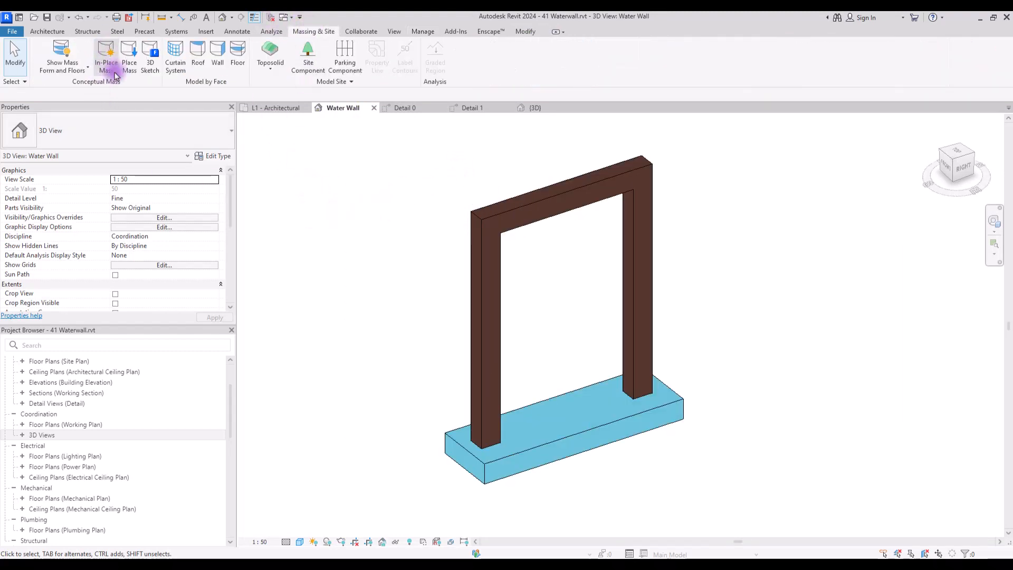
mouse_move(397, 202)
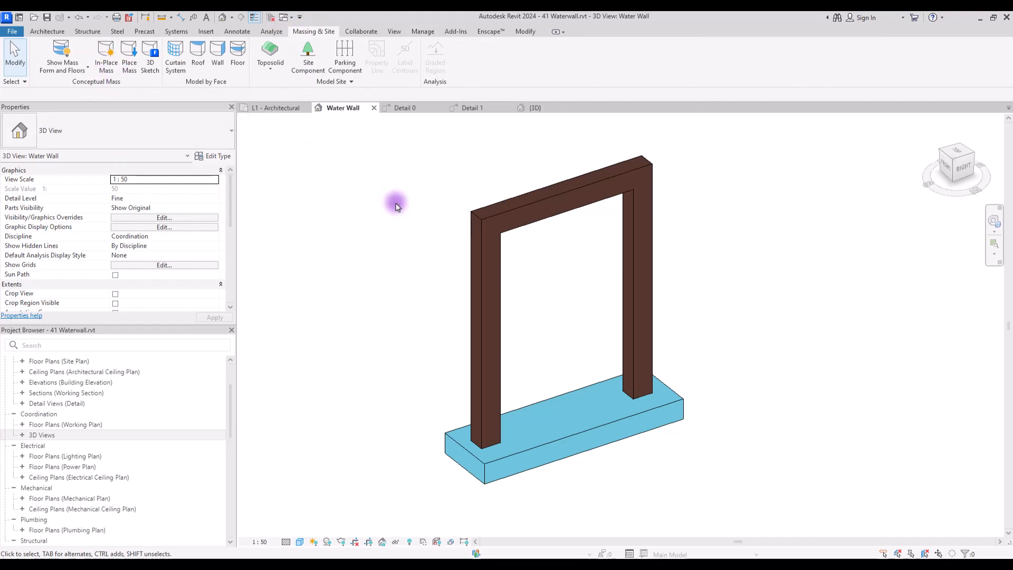
mouse_move(452, 214)
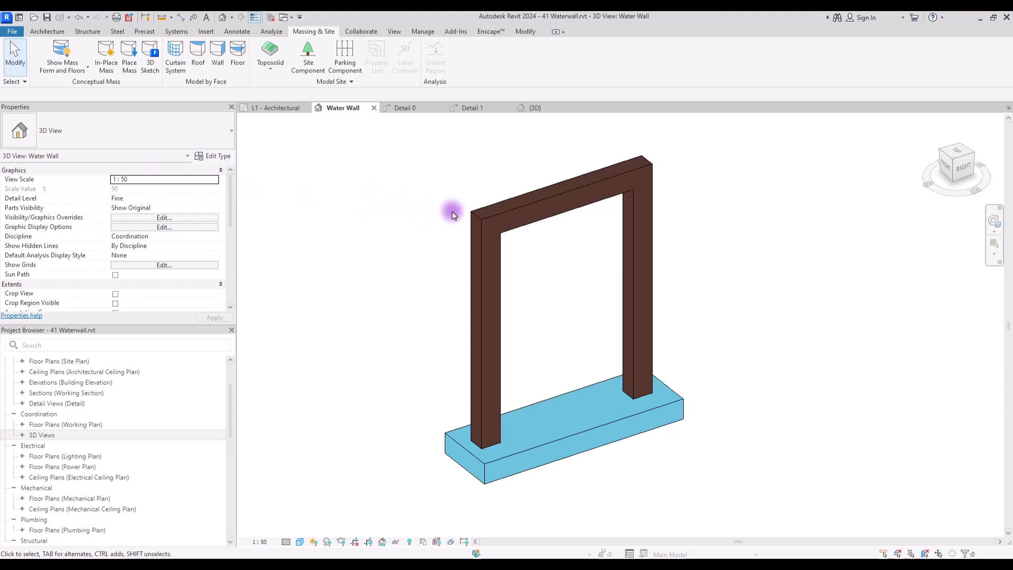
mouse_move(106, 55)
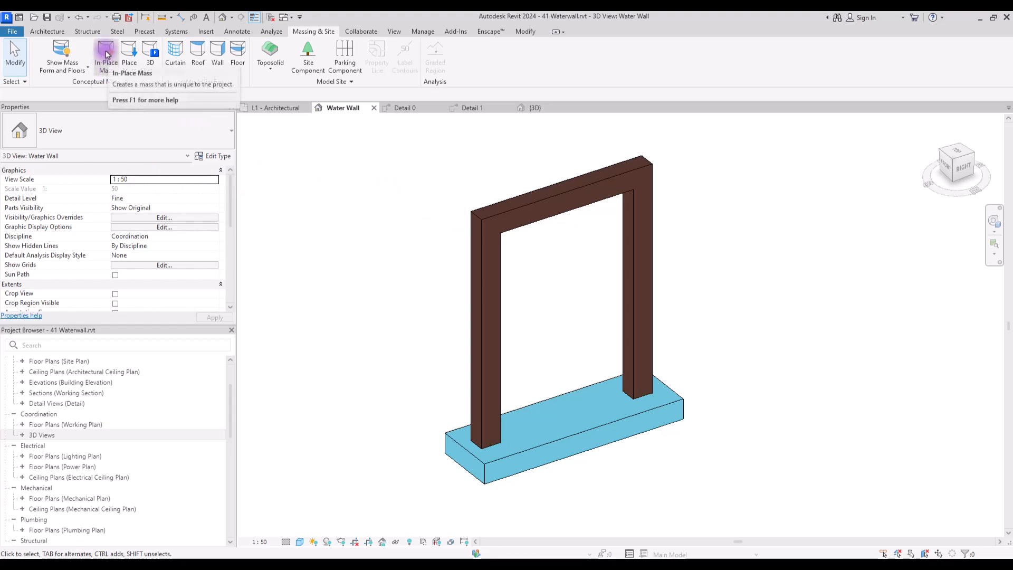
click(105, 55)
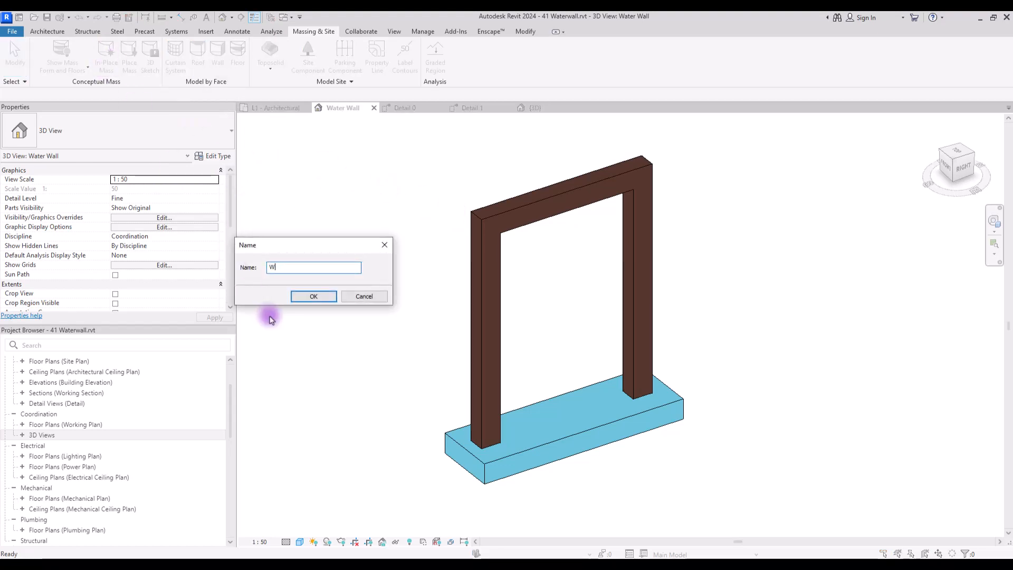
text(aterfall)
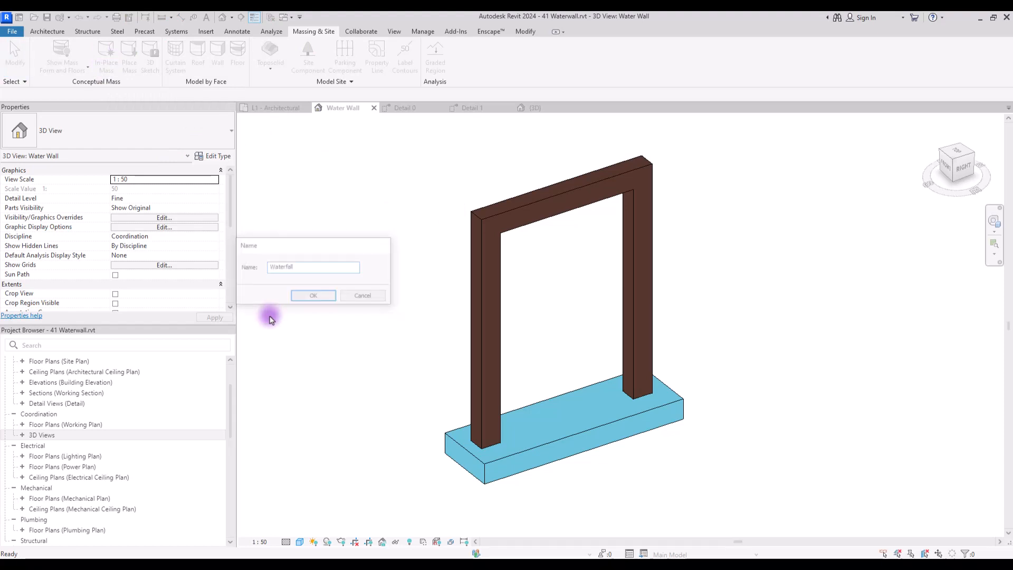
click(313, 296)
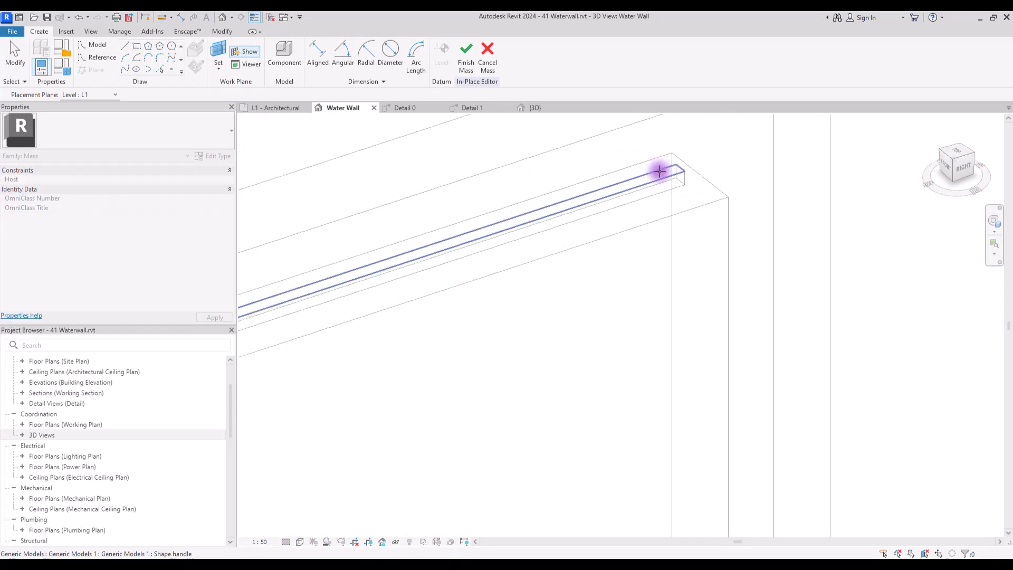
- Set the view to Shaded then Wireframe and start a spline model line under the top beam
click(300, 542)
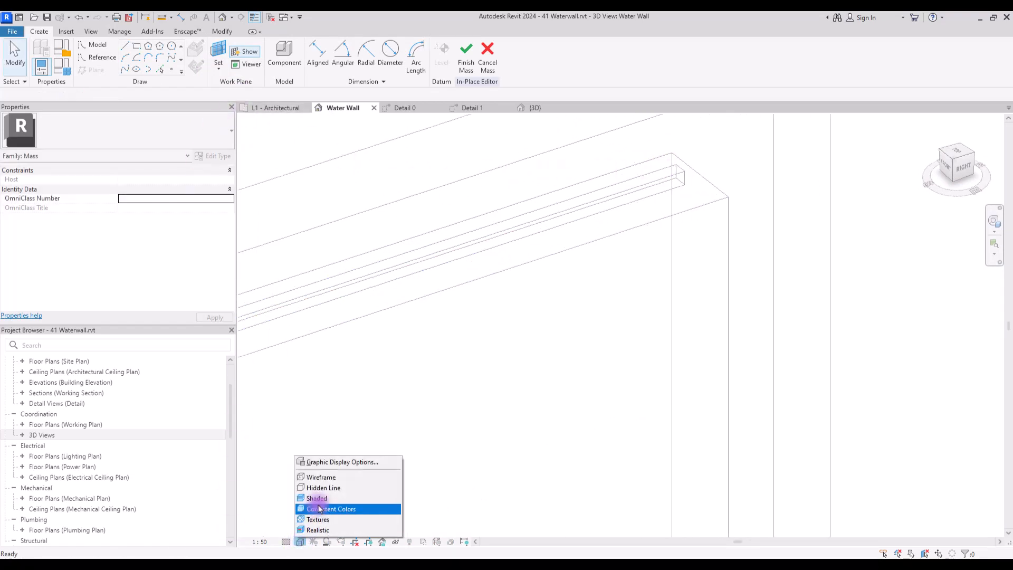
click(331, 509)
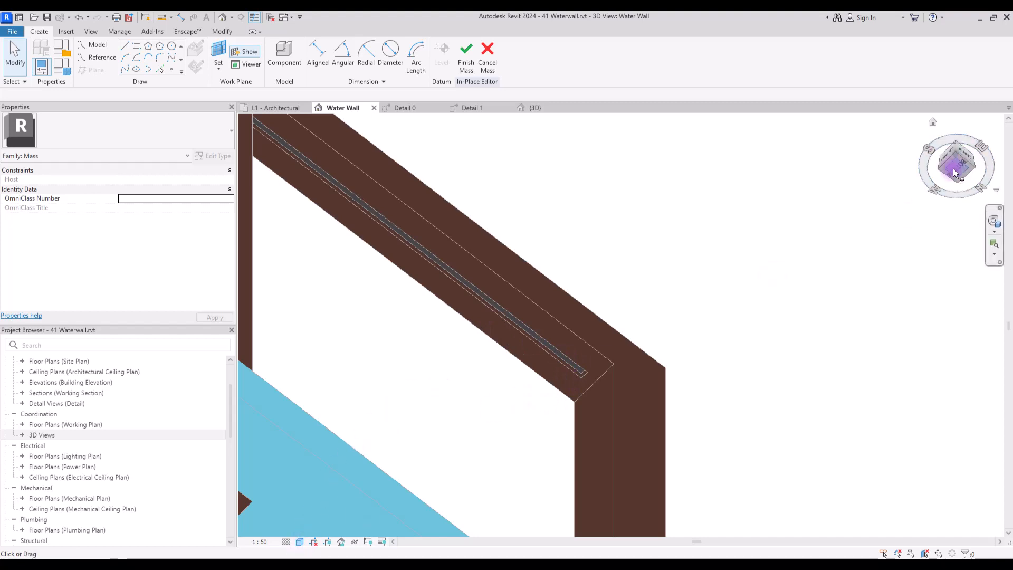
click(299, 541)
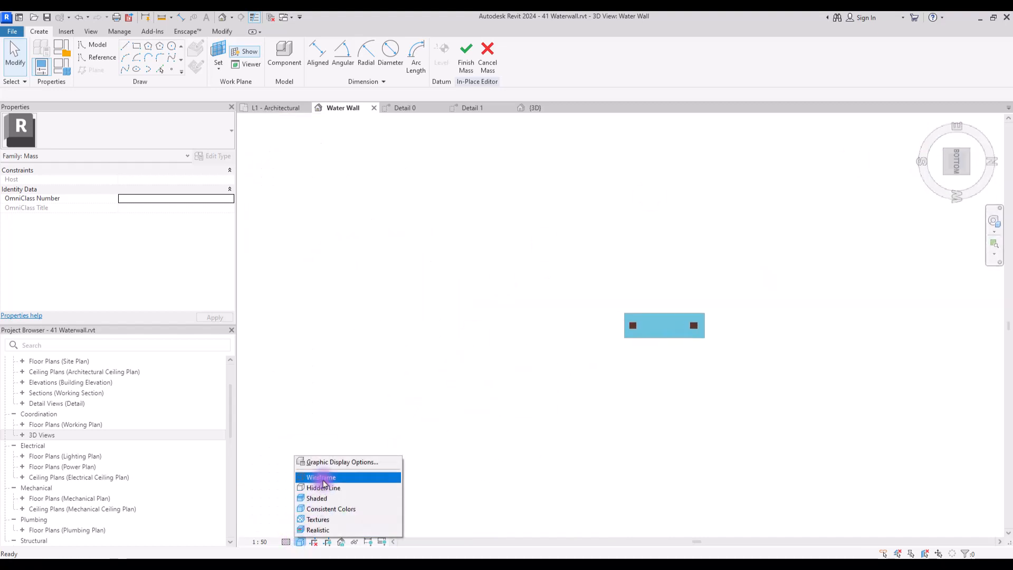
click(322, 477)
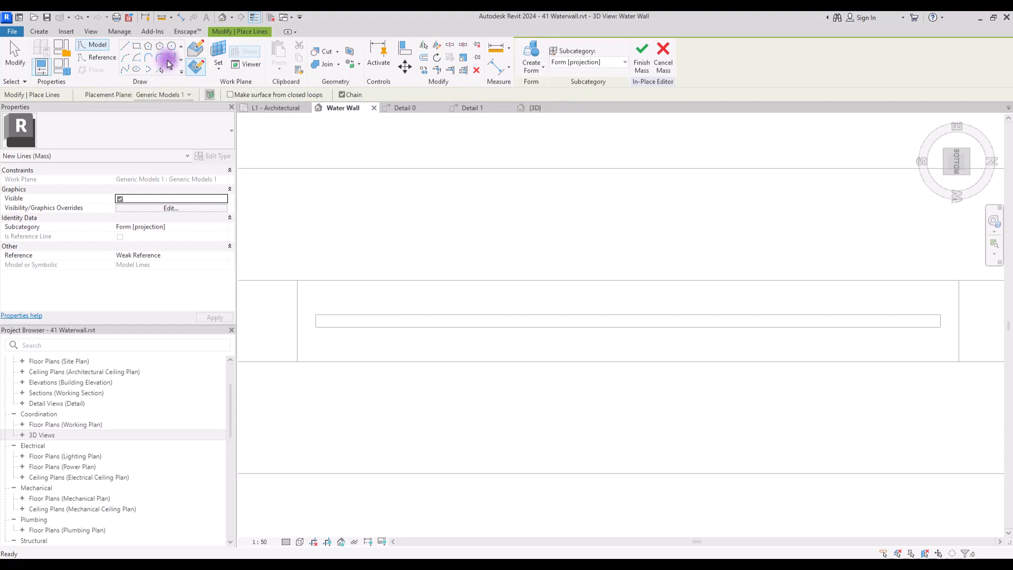
click(315, 326)
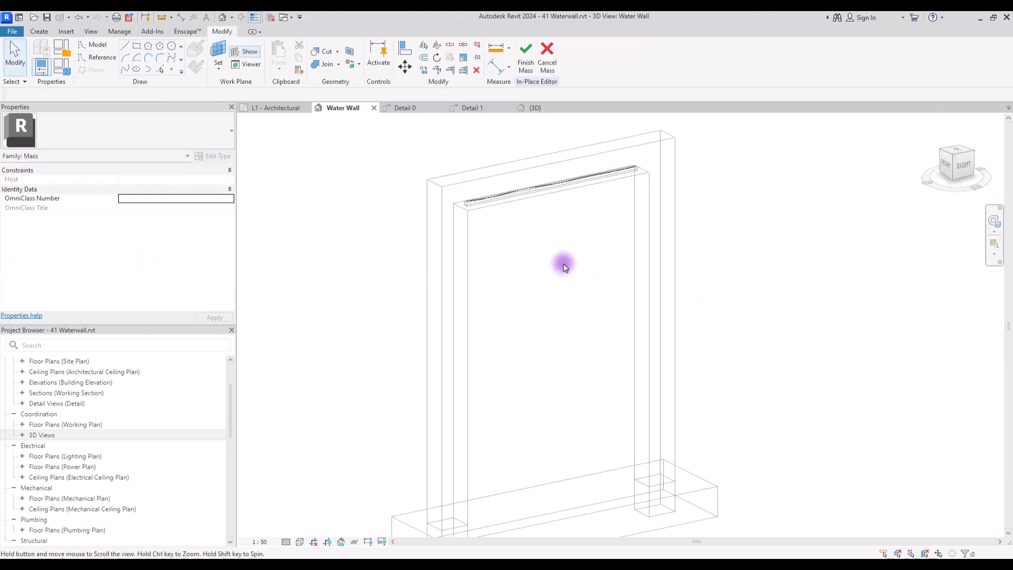
- Create a solid form surface from the curved line under the beam
click(546, 236)
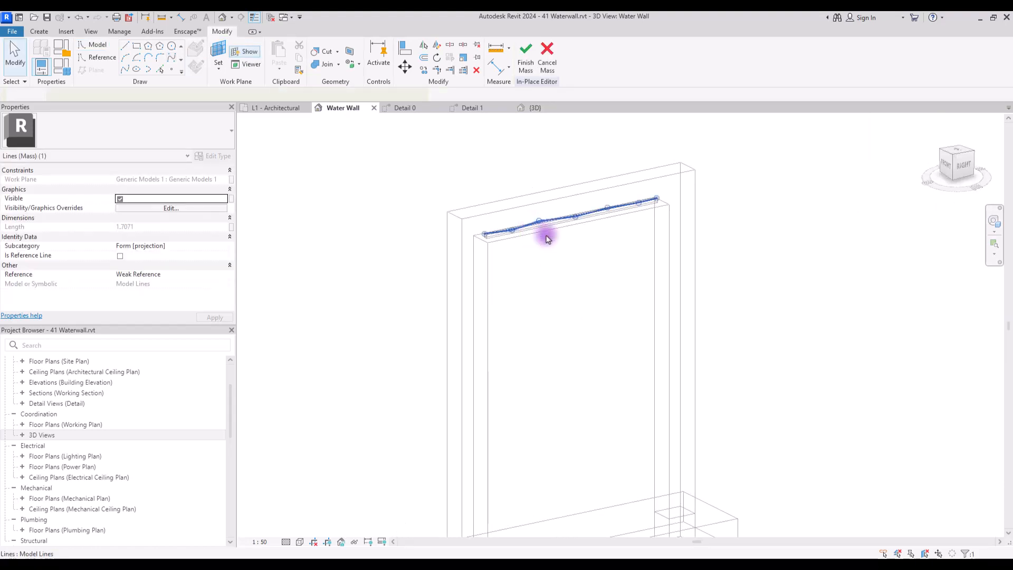
click(546, 238)
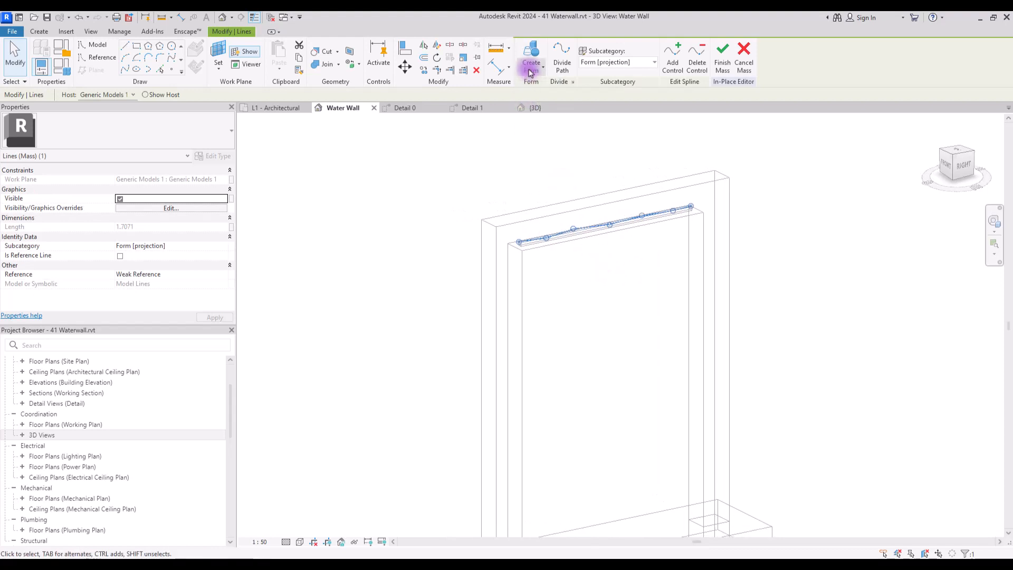
click(530, 58)
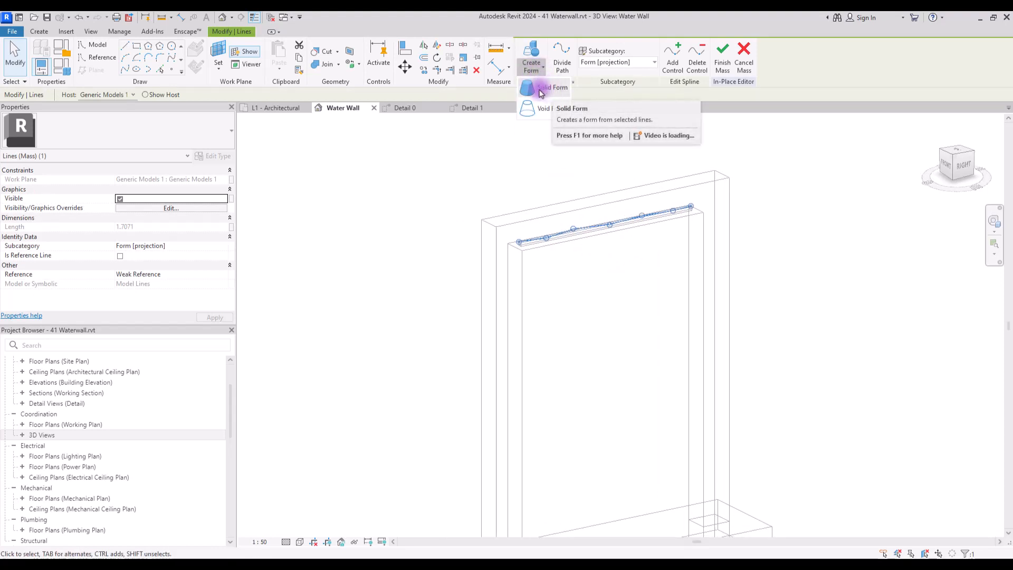
click(552, 87)
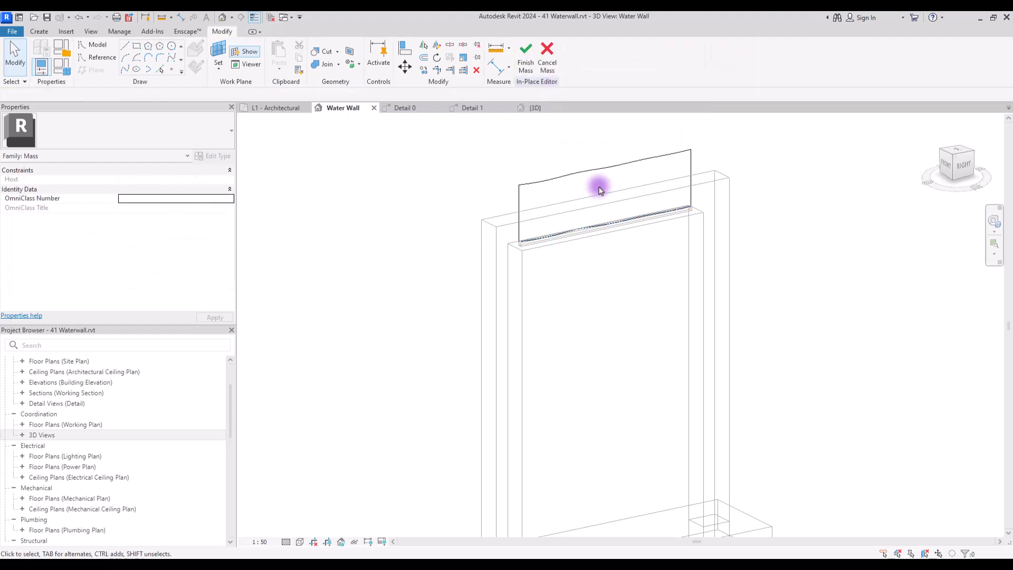
- Drag the surface's bottom edge down onto the water base in the Right view
click(600, 189)
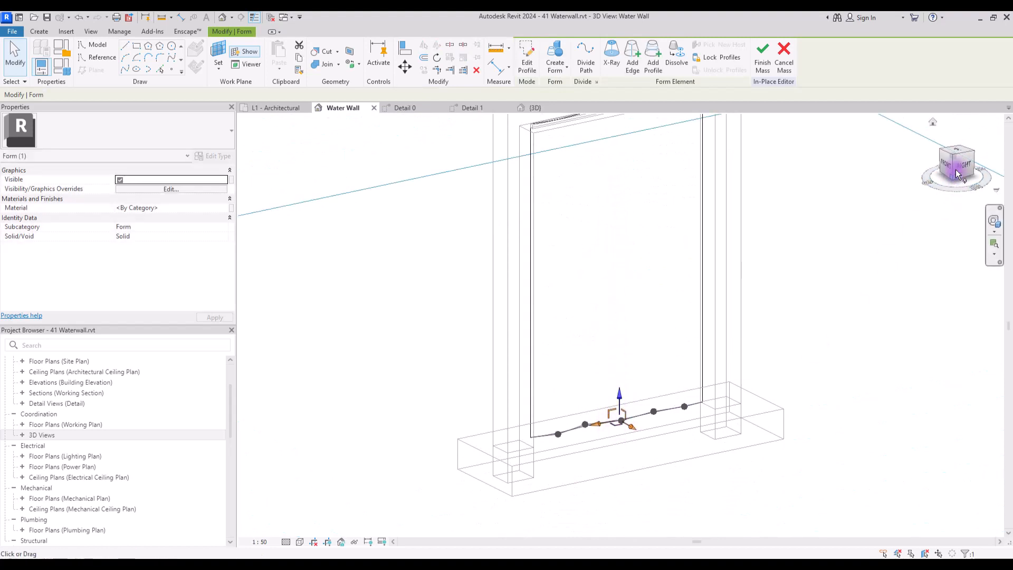
click(956, 164)
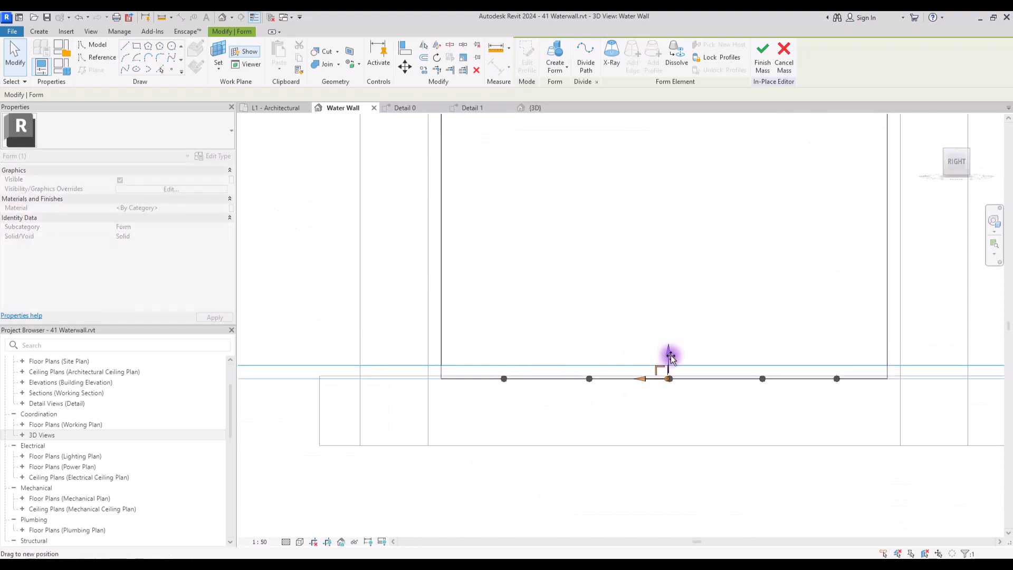
click(523, 316)
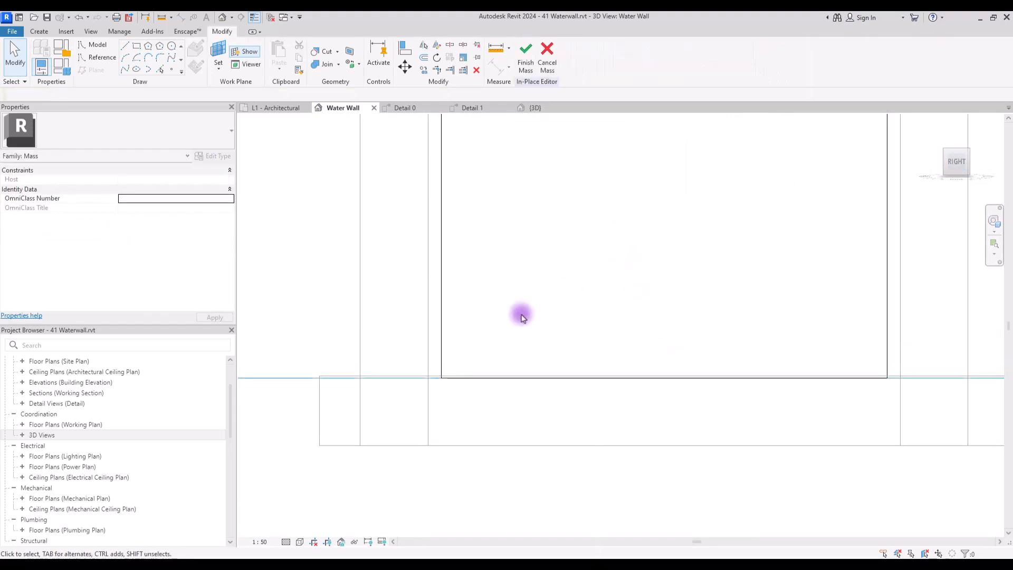
click(299, 541)
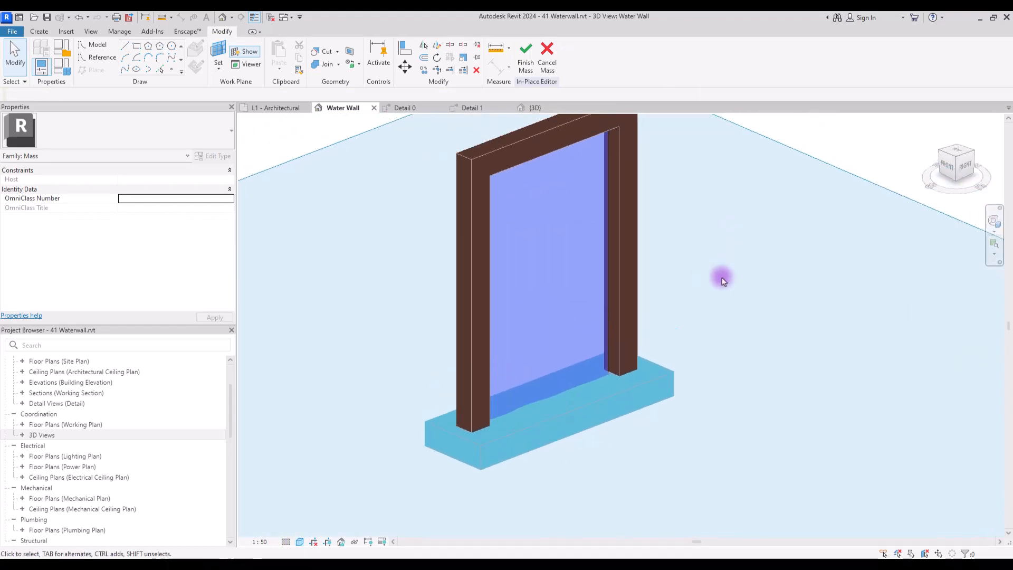
- Associate the form's material with a new family parameter named Water
click(549, 278)
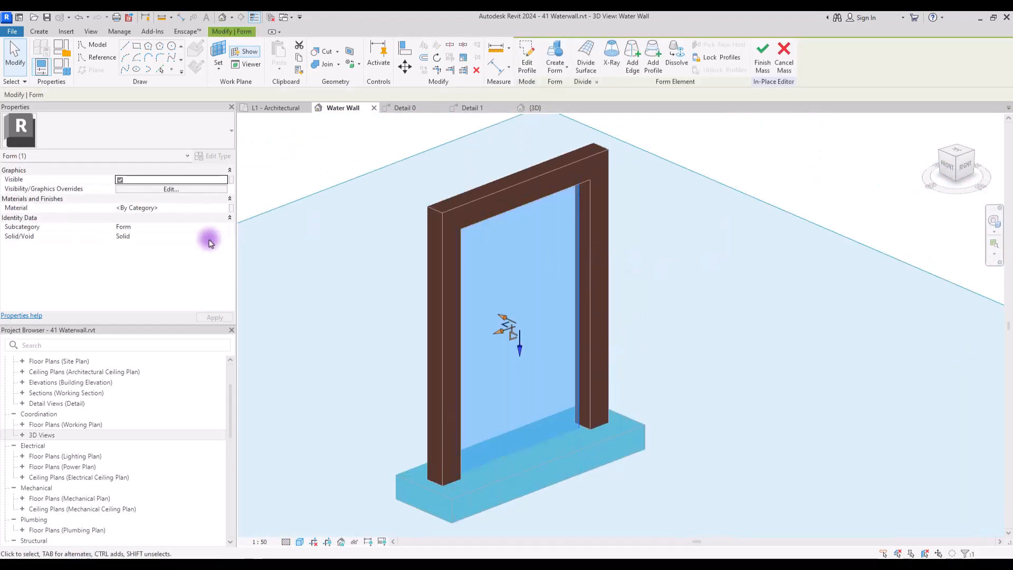
click(230, 207)
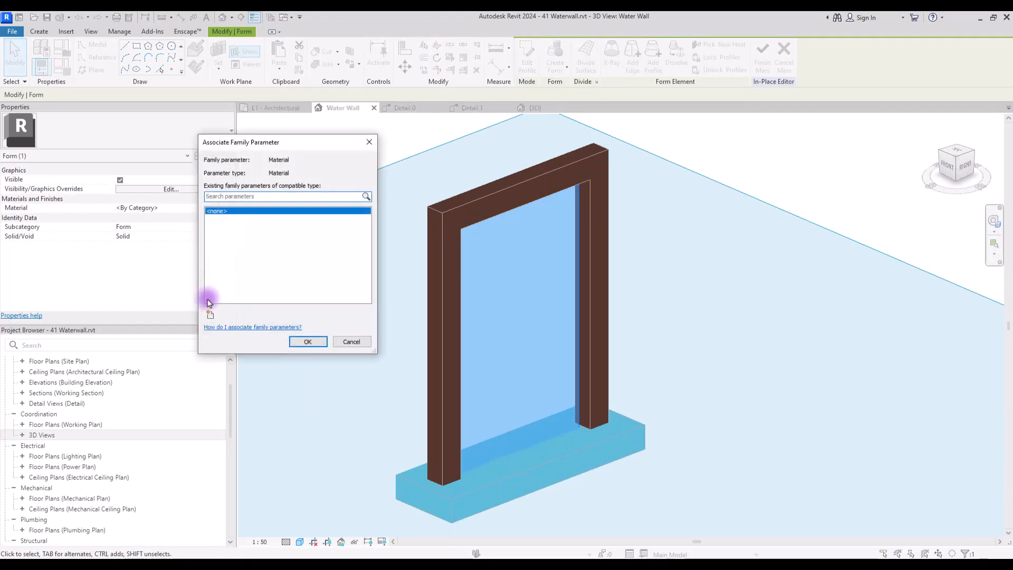
click(209, 311)
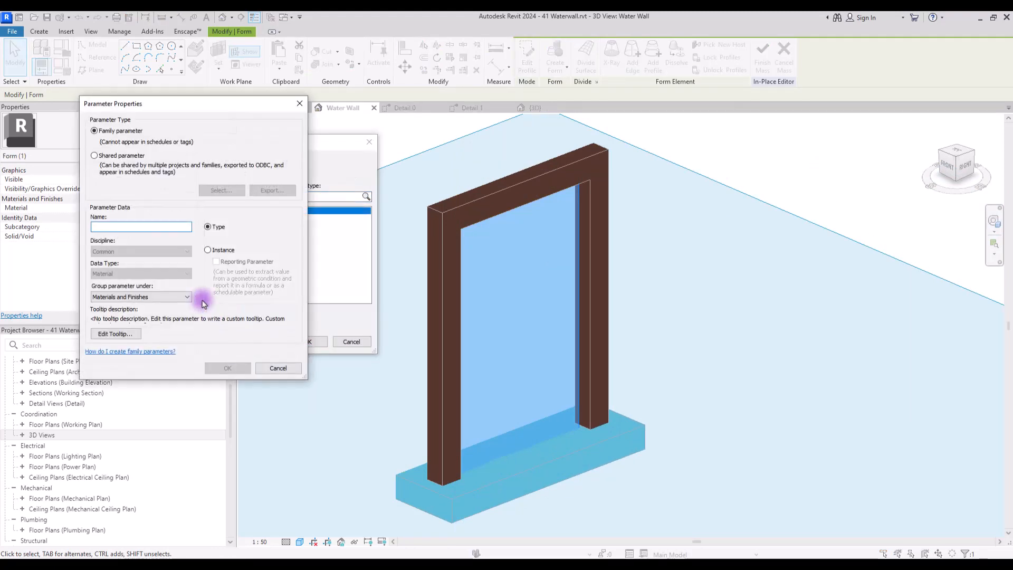
text(Wa)
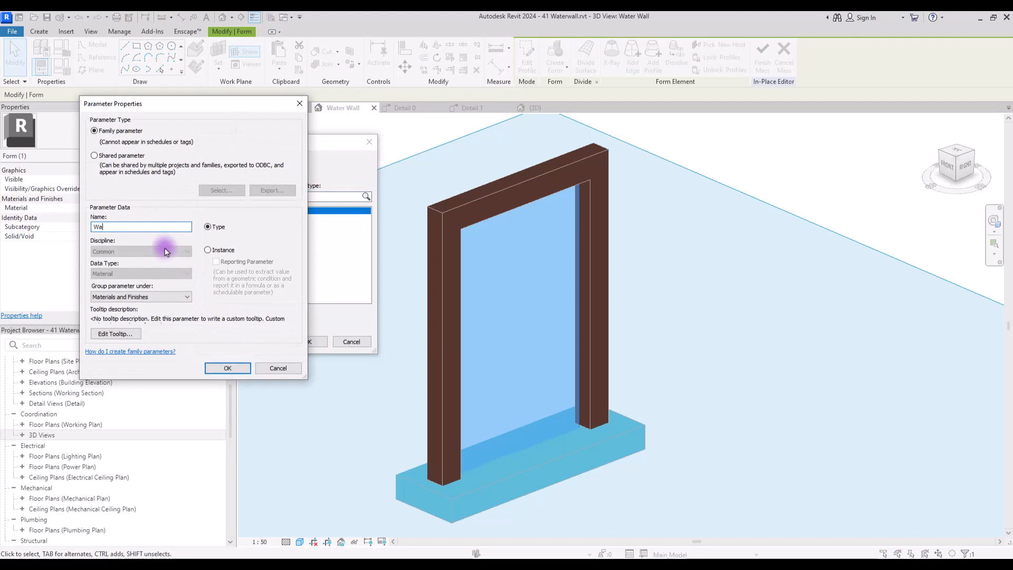
click(227, 367)
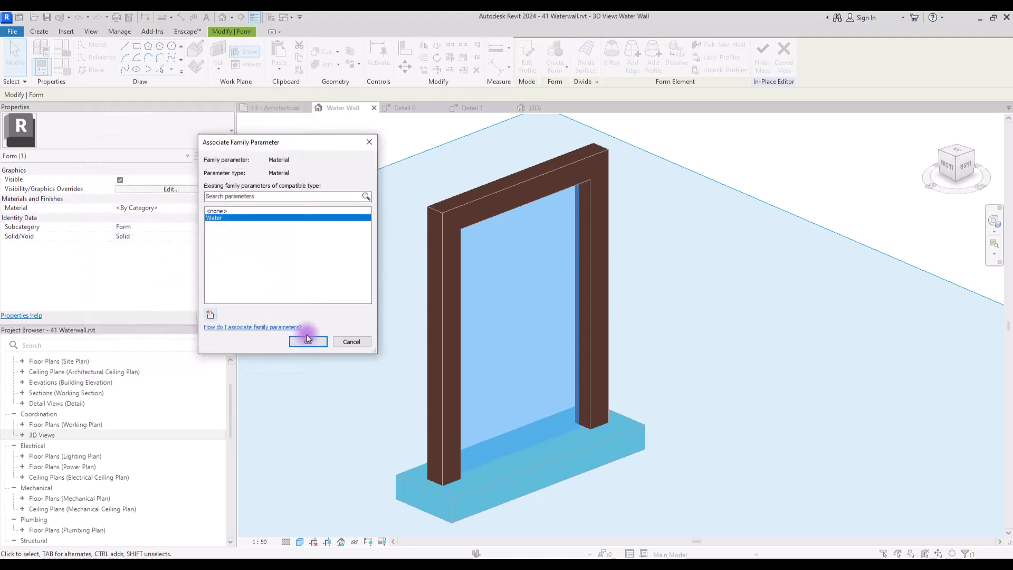
click(308, 341)
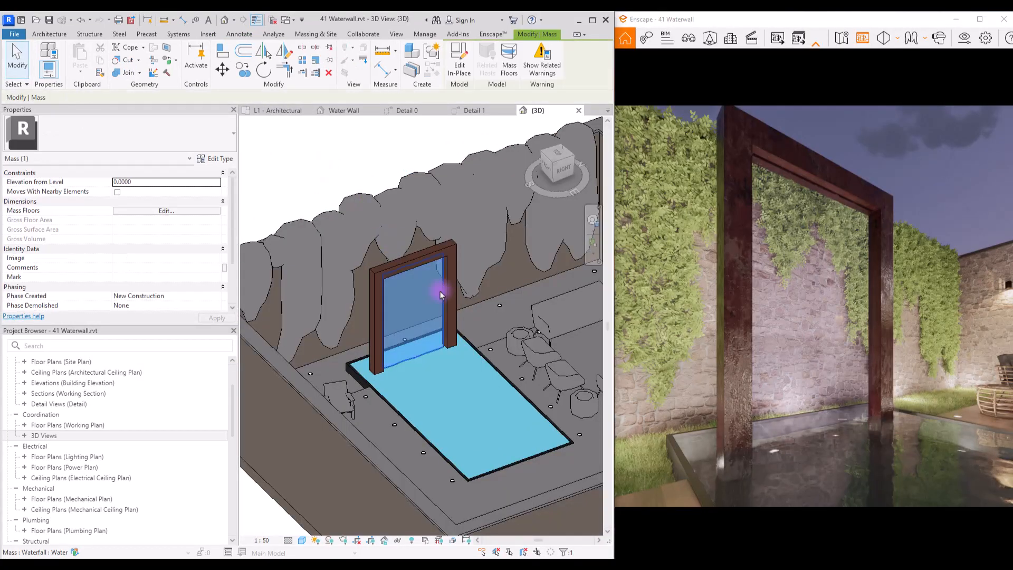
- Create a new generic material named 00 Waterfall for the Water parameter
click(219, 158)
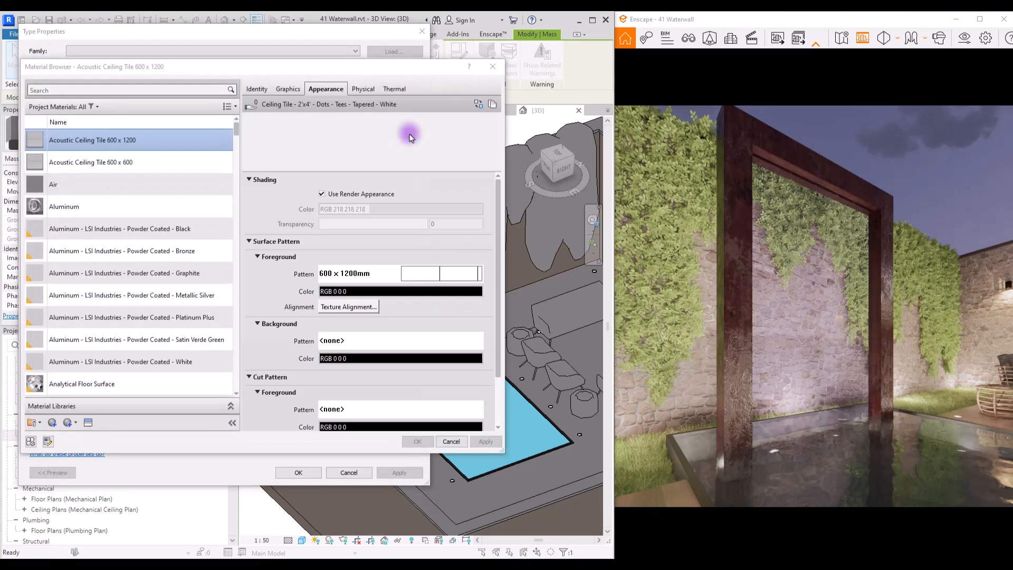
click(409, 135)
text(00 Waterfall)
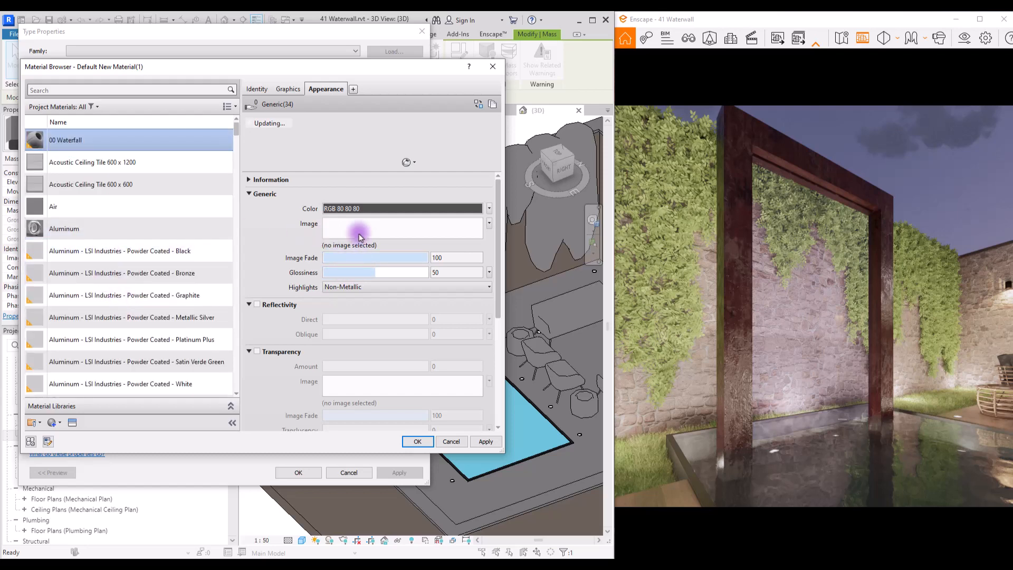
mouse_move(409, 254)
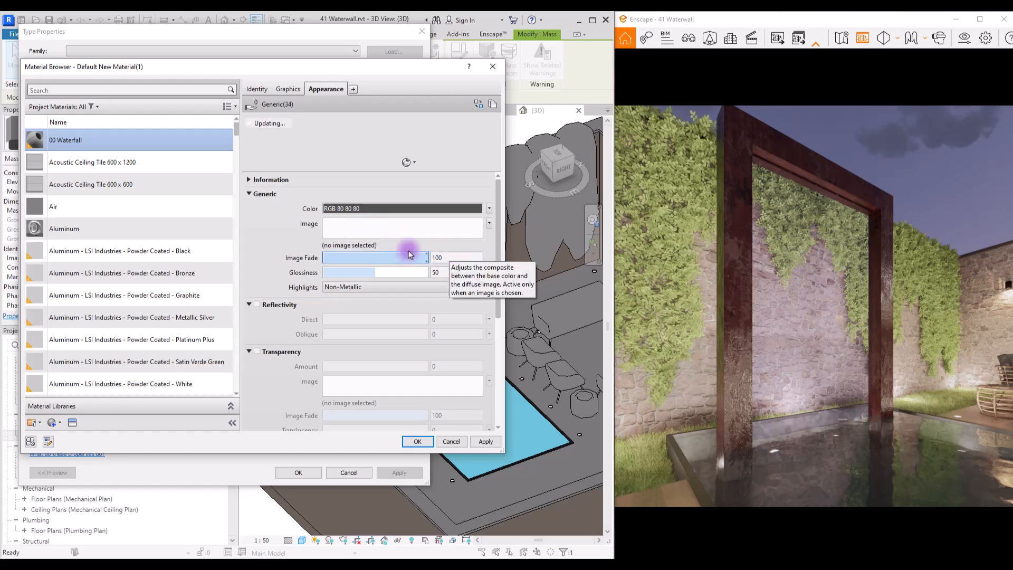
click(418, 441)
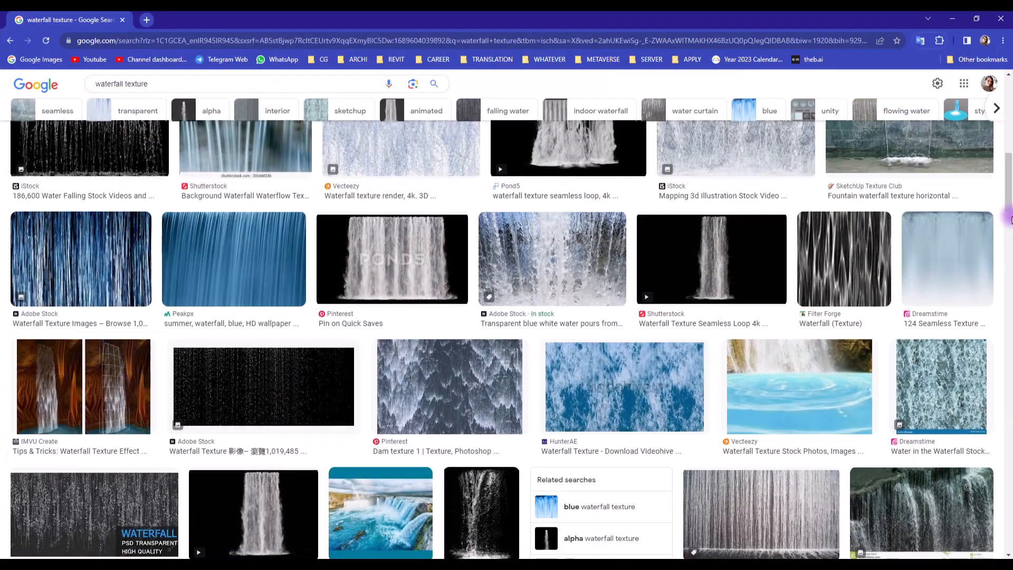
scroll(down, 3)
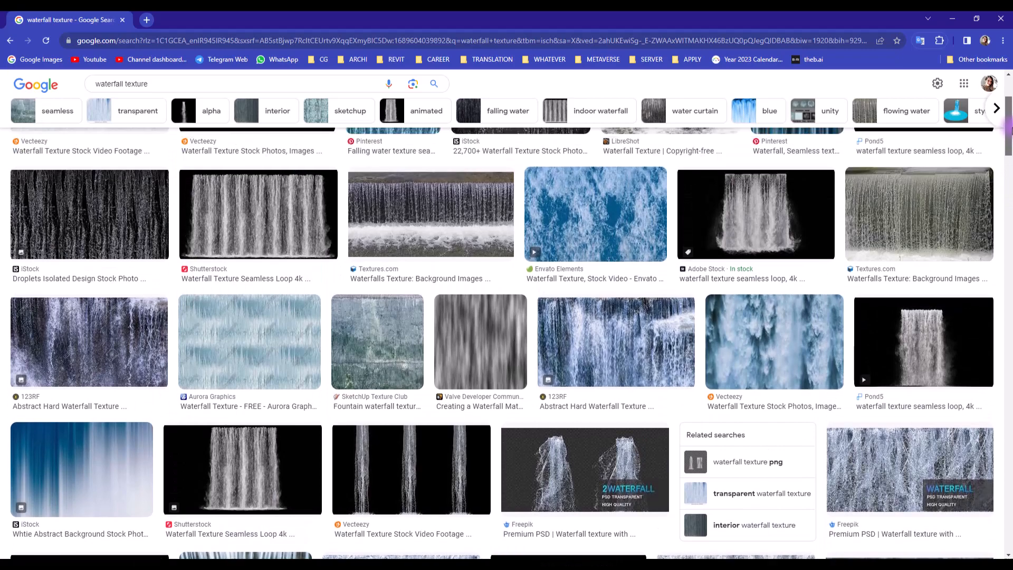
scroll(up, 3)
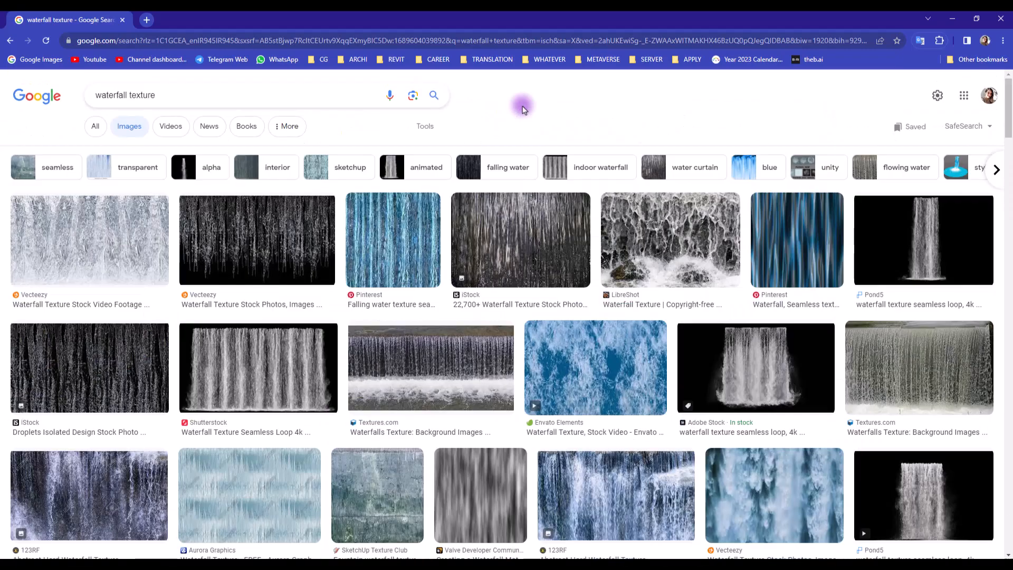
scroll(down, 3)
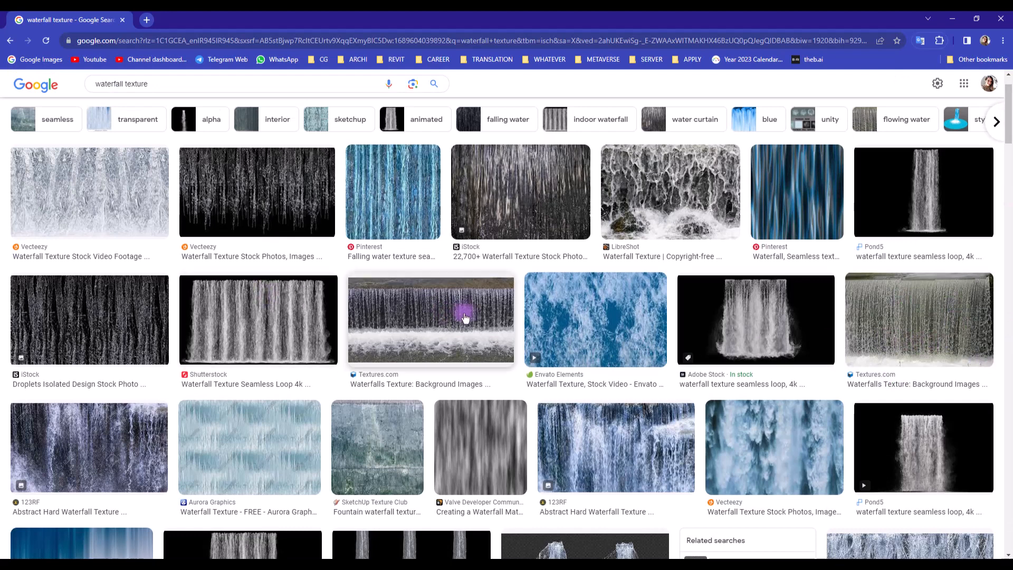
mouse_move(393, 173)
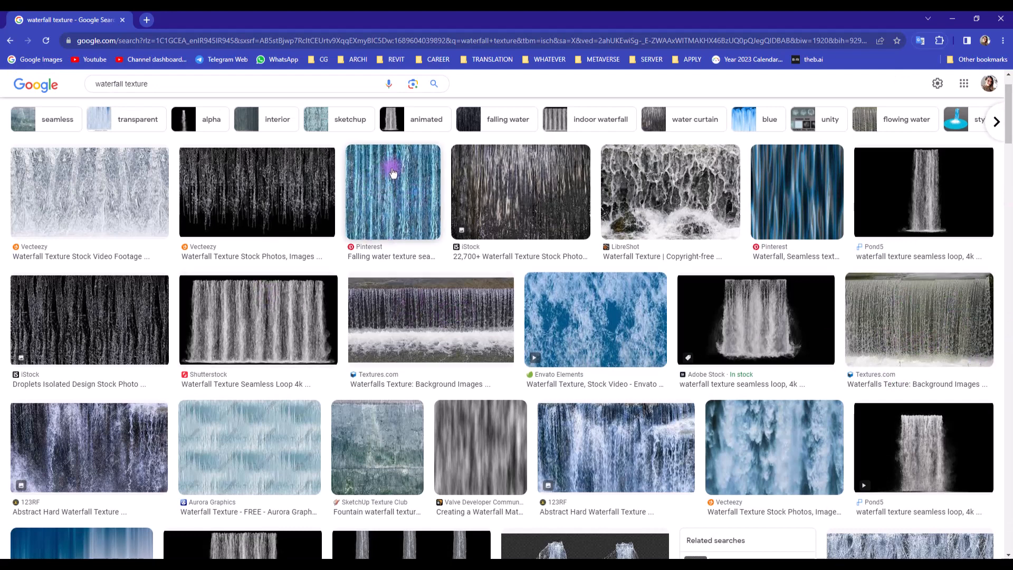
mouse_move(280, 187)
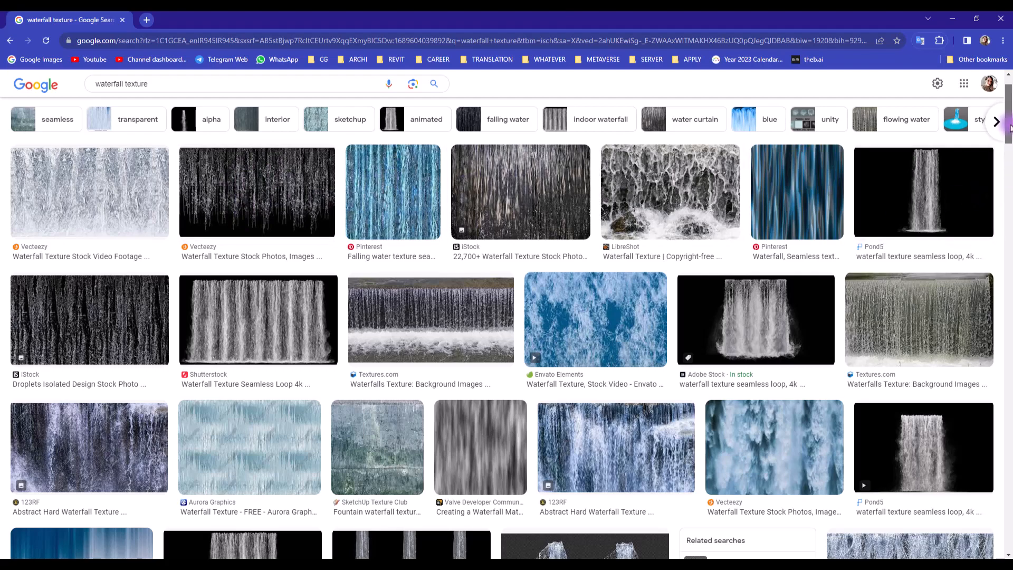
scroll(down, 3)
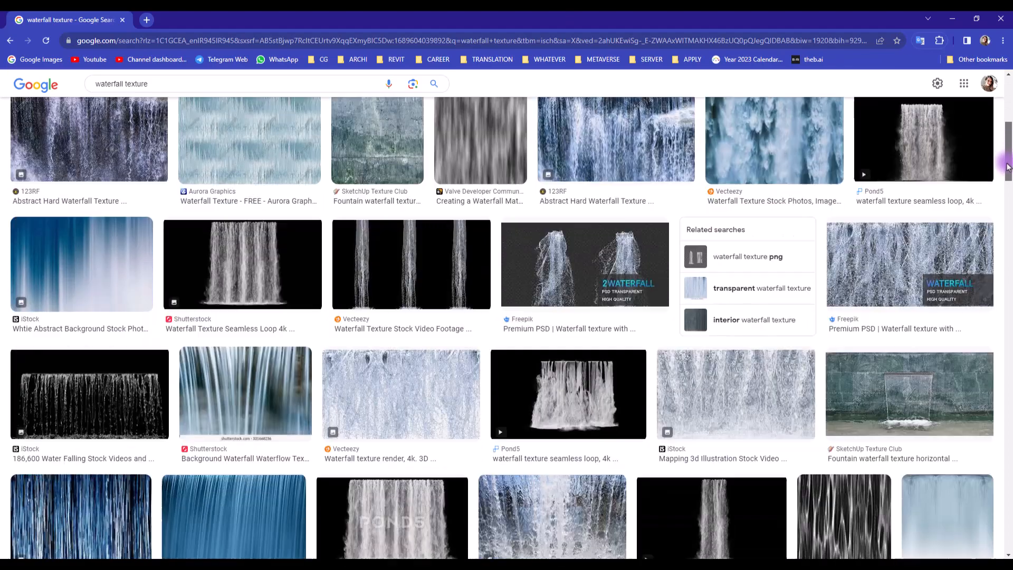
scroll(down, 3)
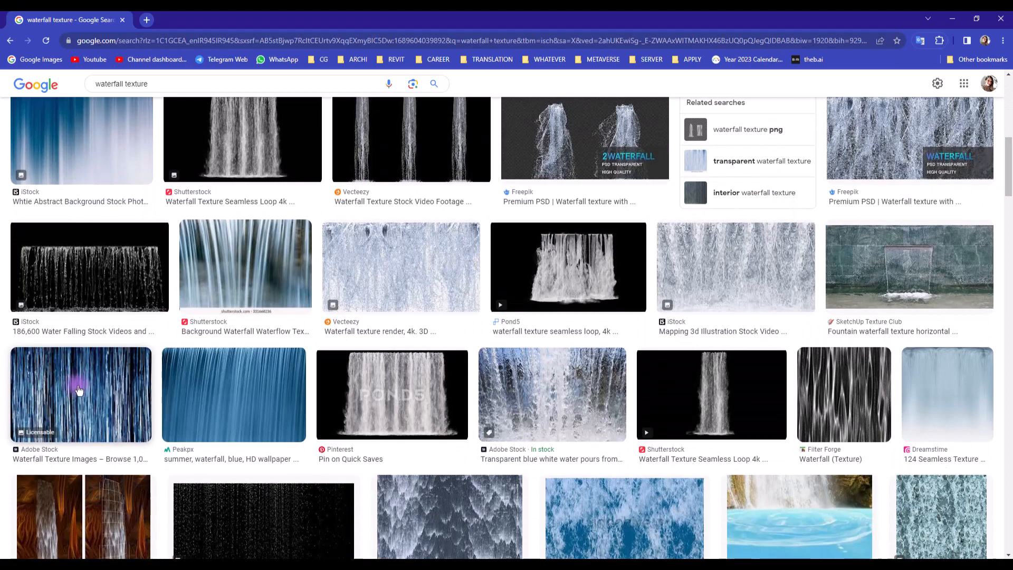
scroll(up, 3)
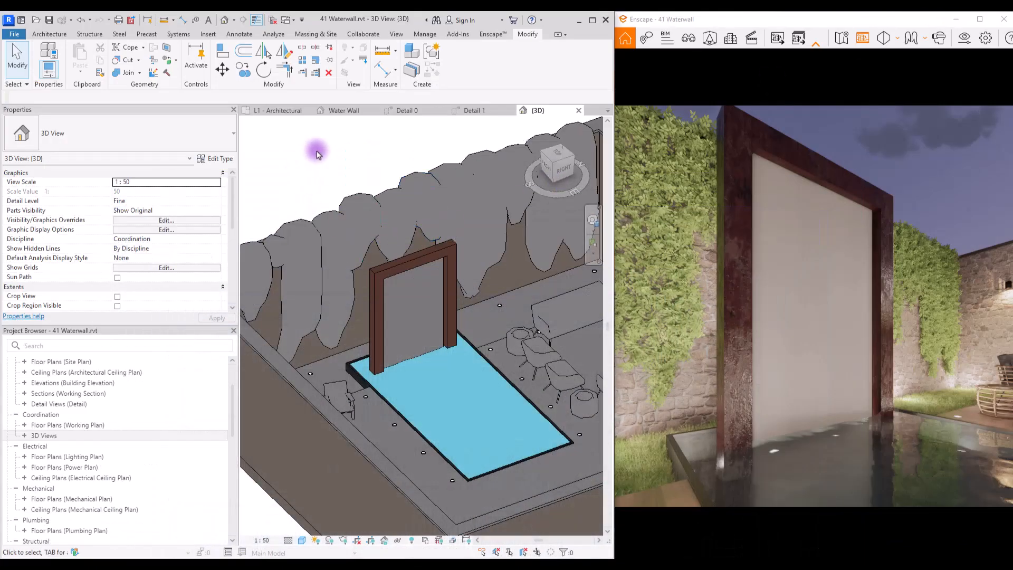
- In Manage > Materials, give 00 Waterfall the D-01.jpg image as its Generic colour
click(424, 34)
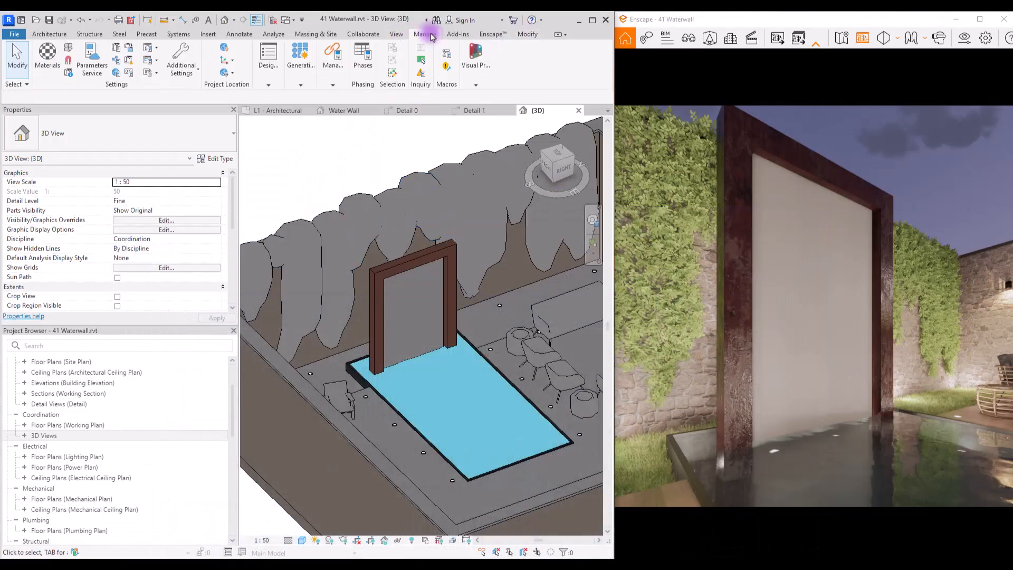
click(47, 58)
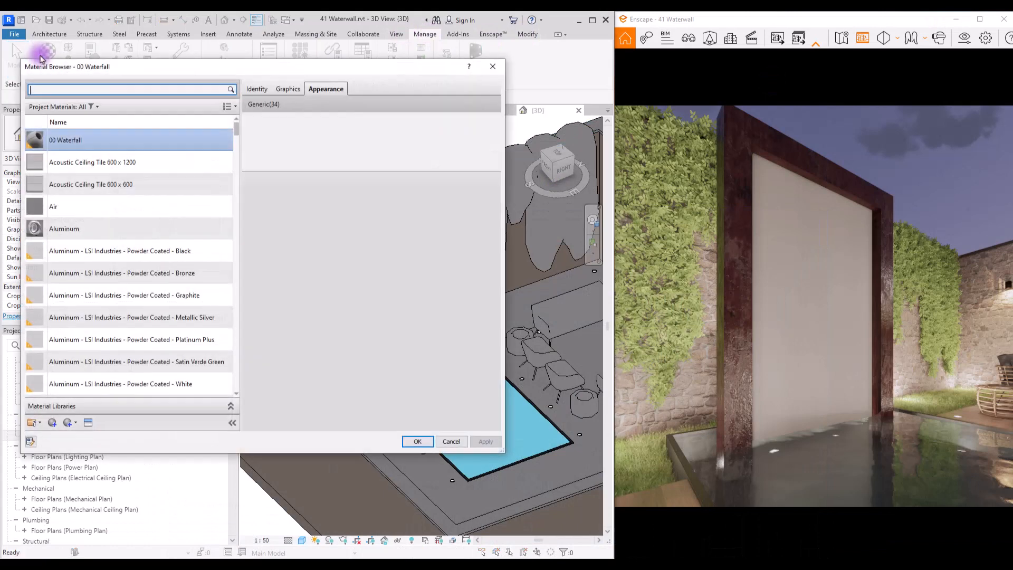
click(325, 89)
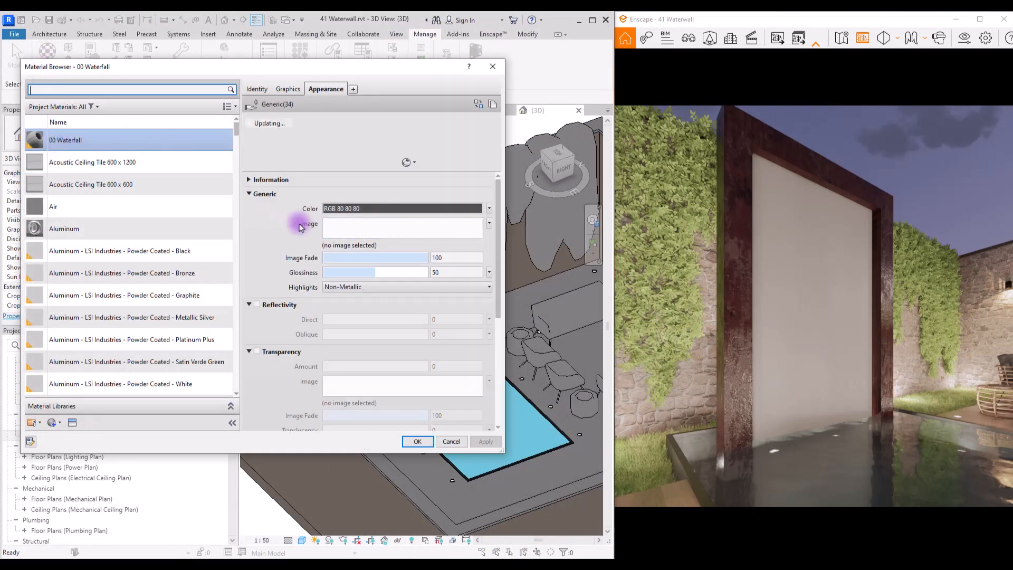
right_click(491, 184)
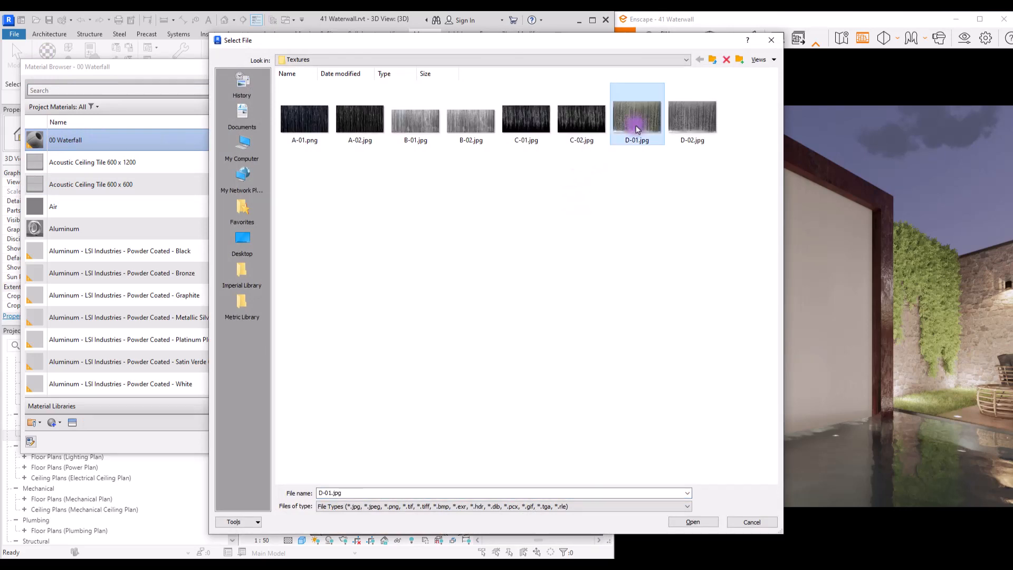
double_click(637, 113)
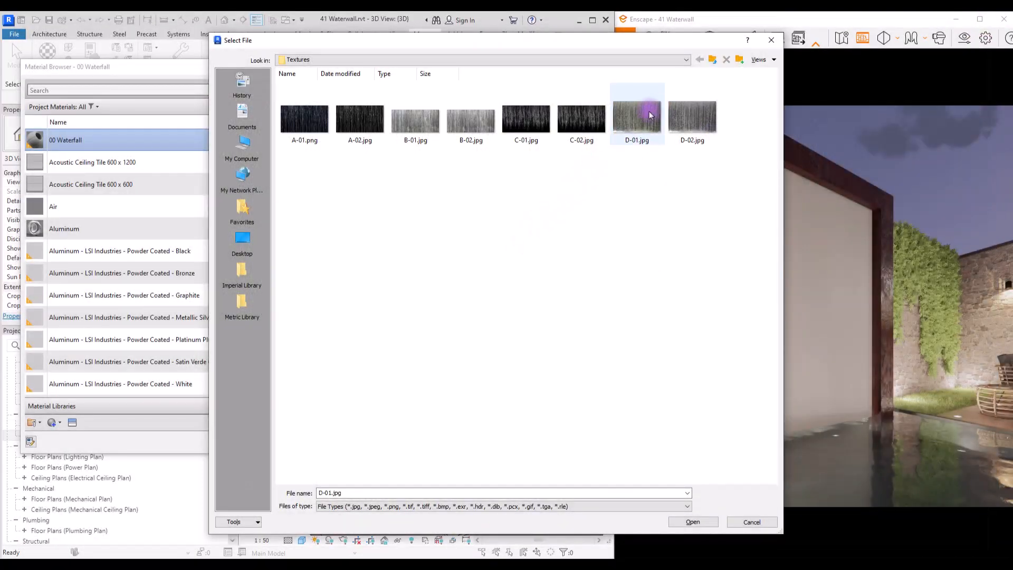
click(691, 522)
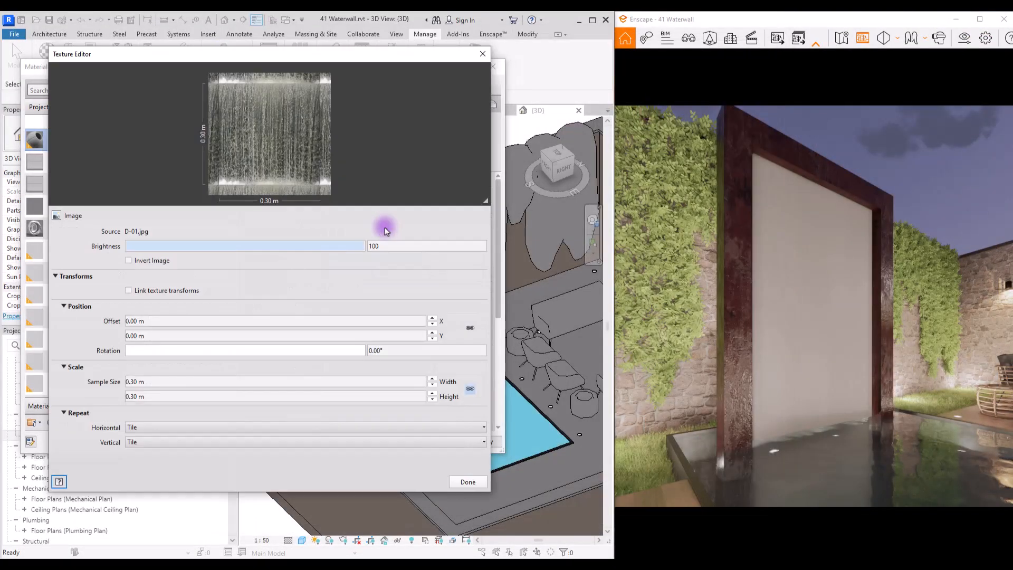
click(467, 481)
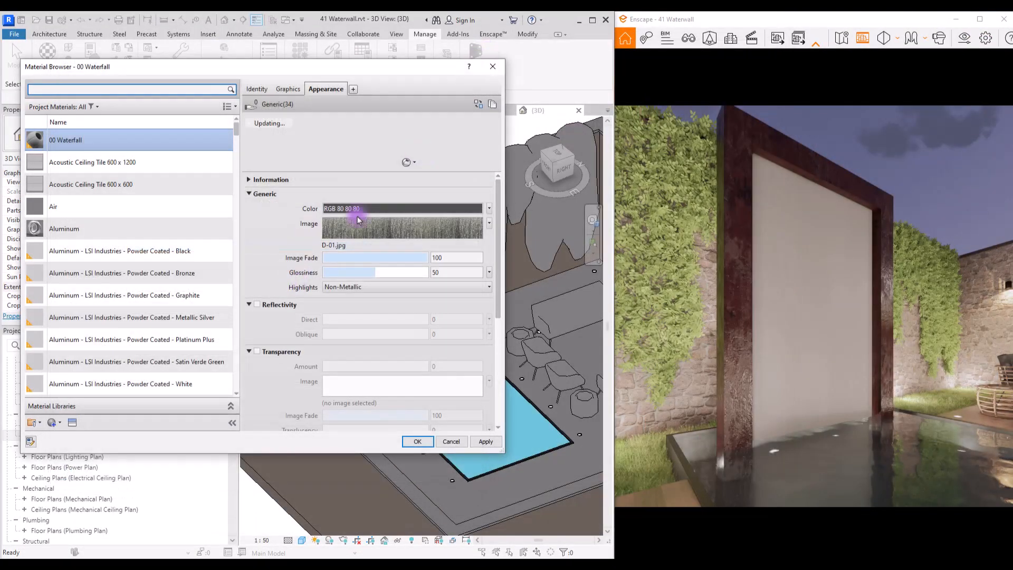
- Set the D-01.jpg texture's Horizontal Repeat to None
click(402, 228)
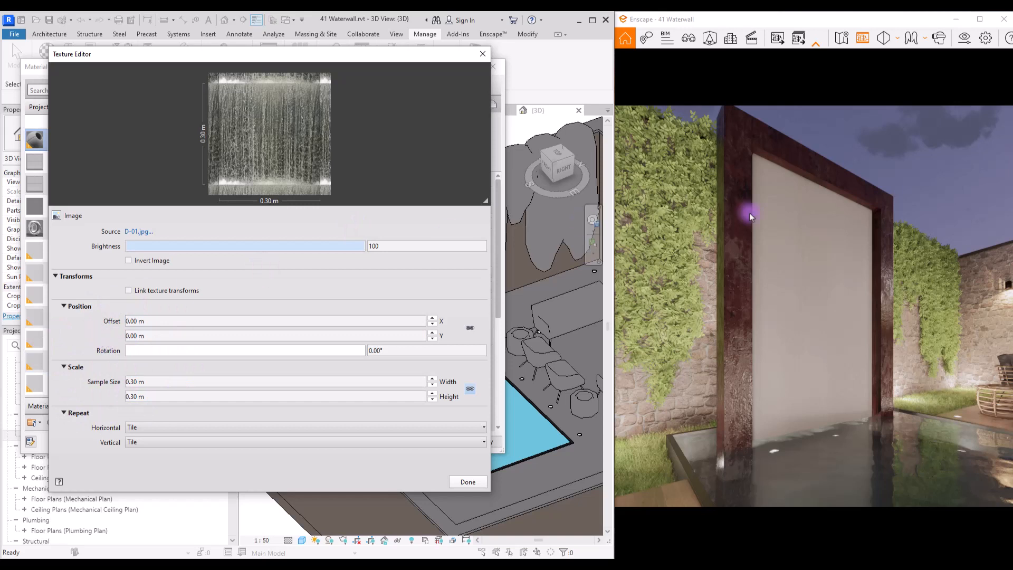
mouse_move(293, 417)
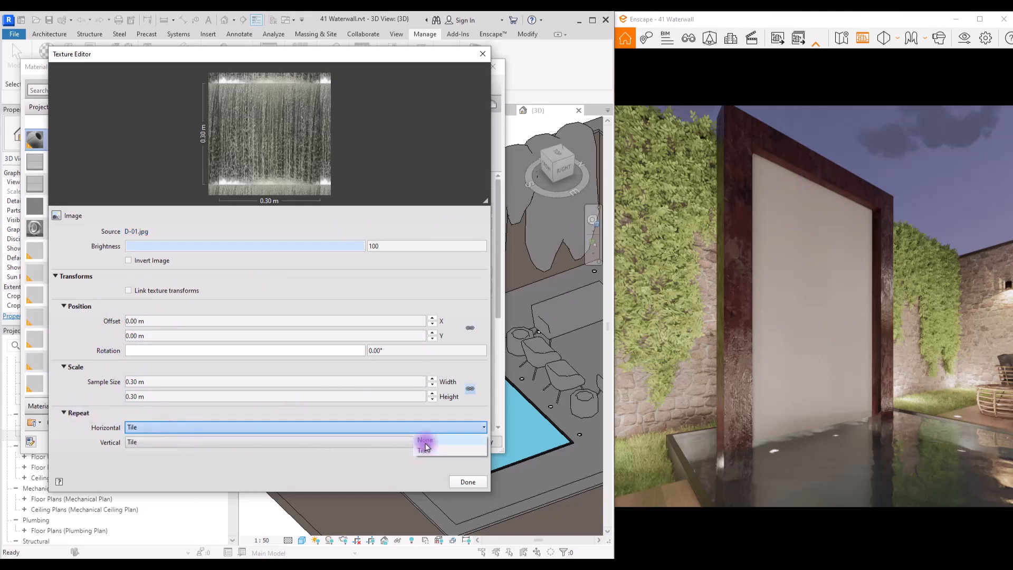
click(424, 440)
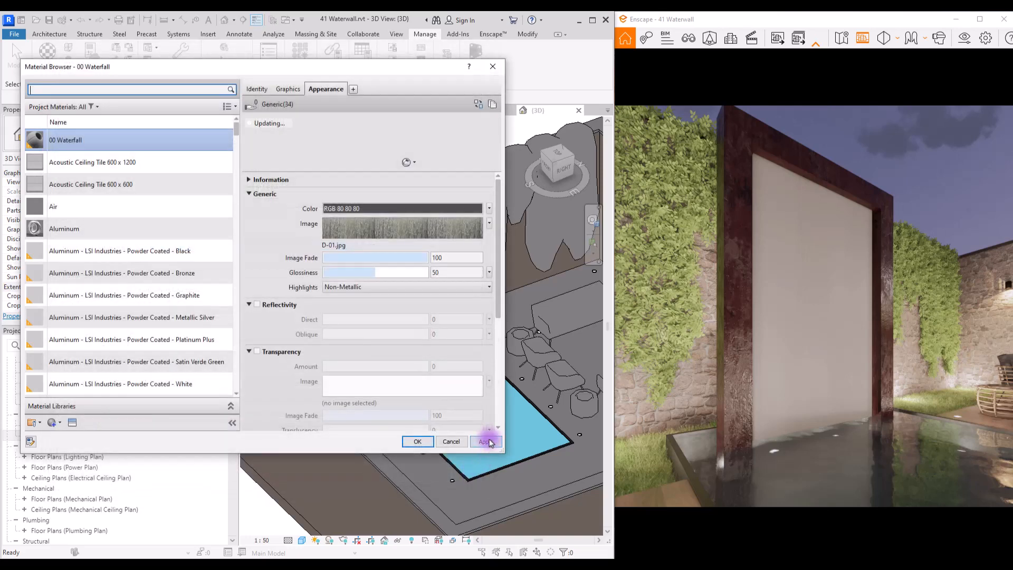
- Set the texture Sample Size to 1.00 m by 3.00 m, shift Offset Y, and apply
click(485, 441)
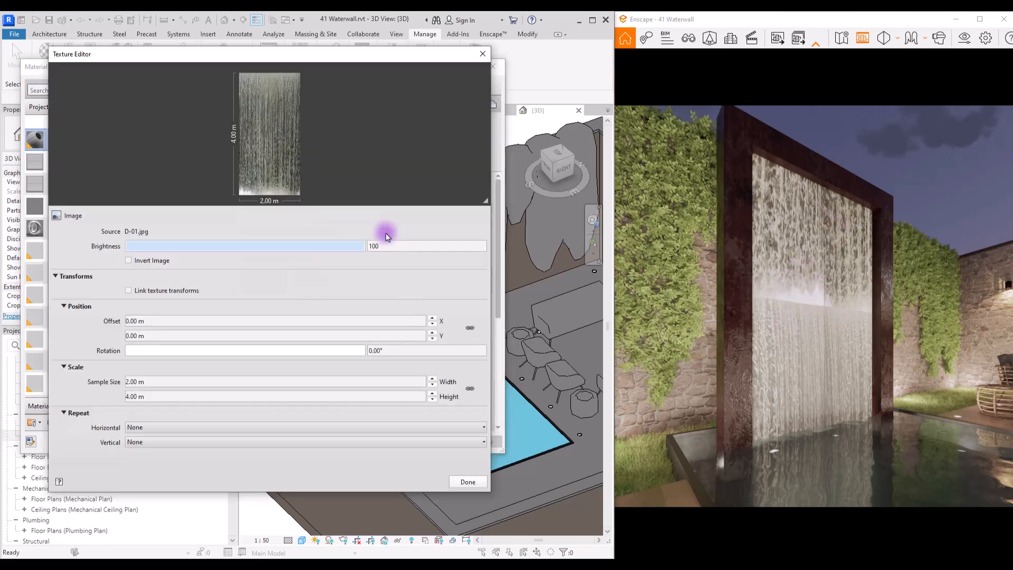
mouse_move(820, 362)
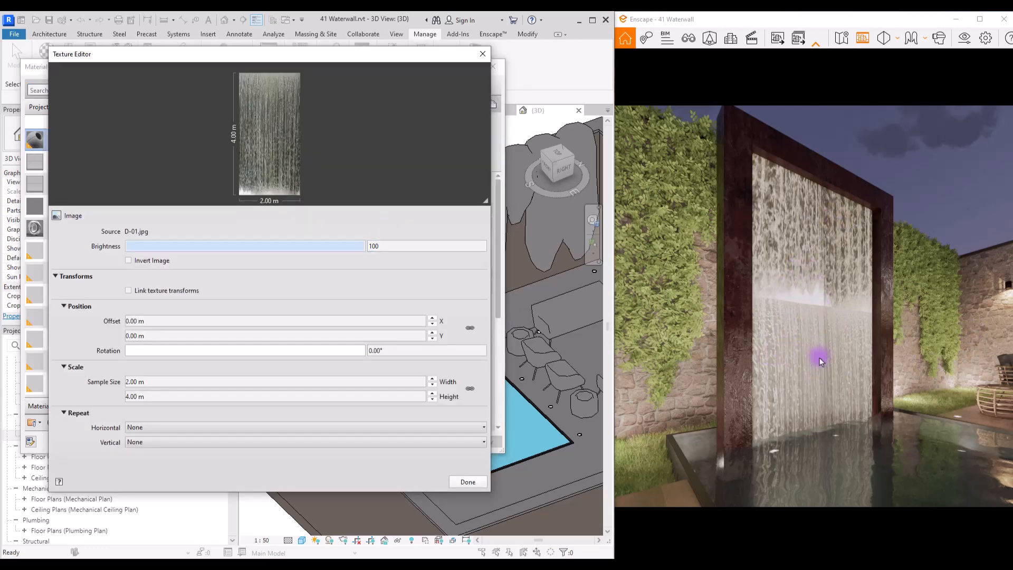
mouse_move(848, 308)
text(2)
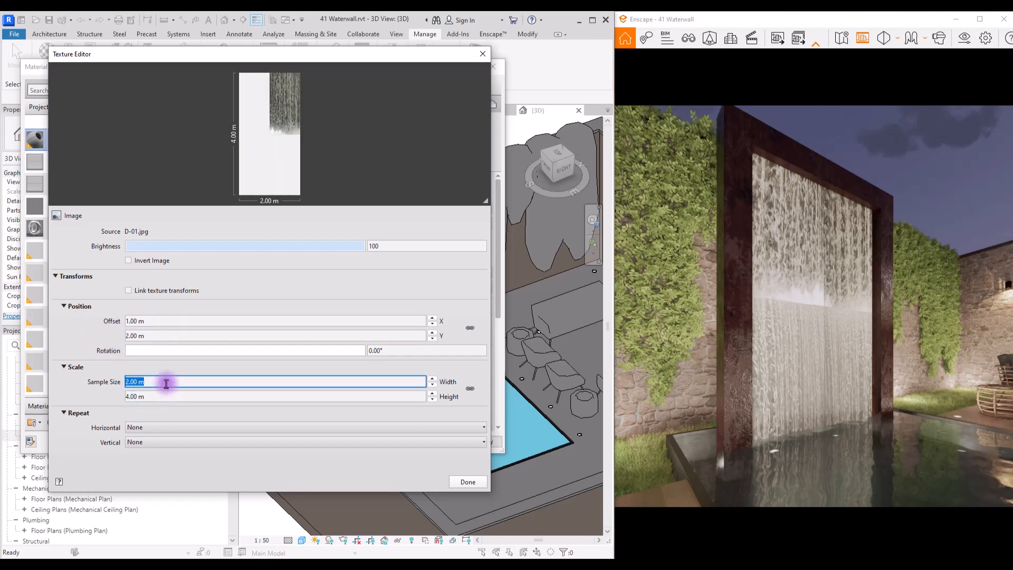
text(1.00 m)
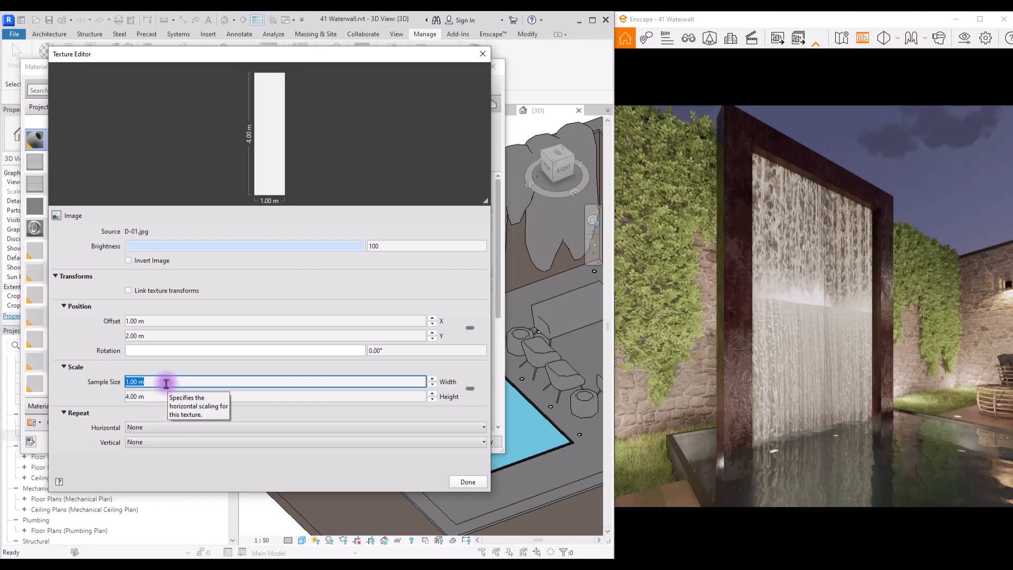
text(2)
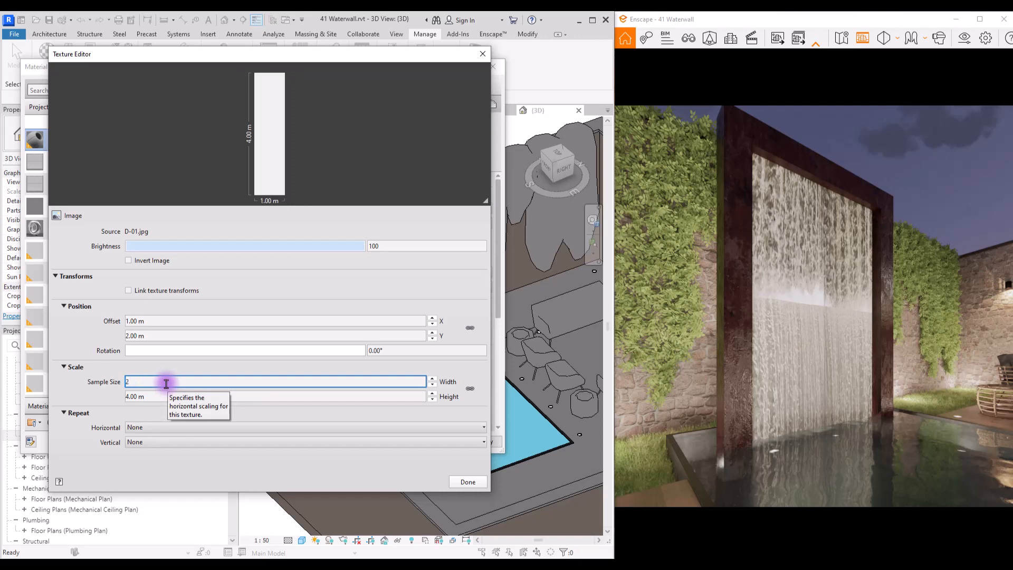
click(169, 396)
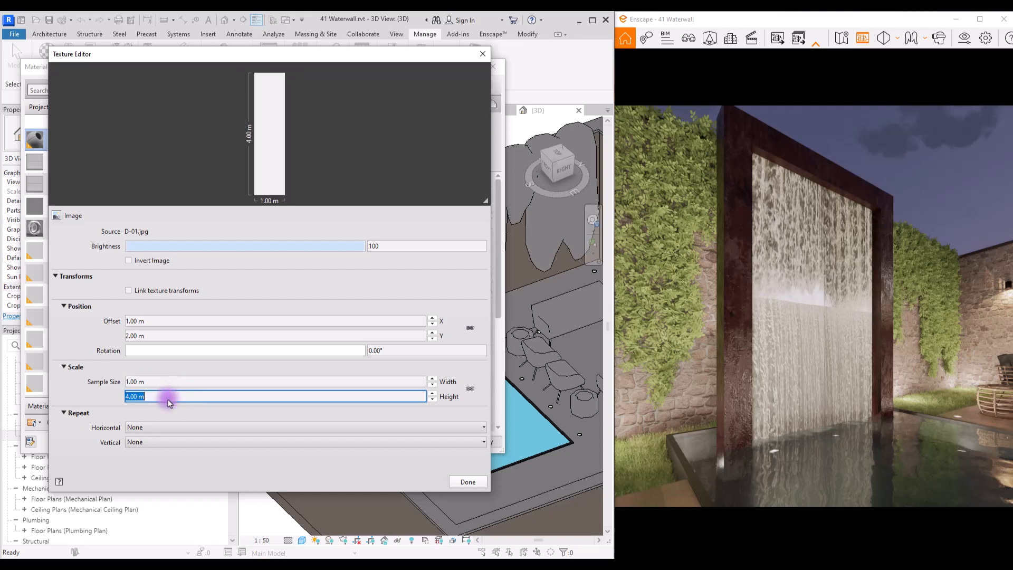
text(3.00 m)
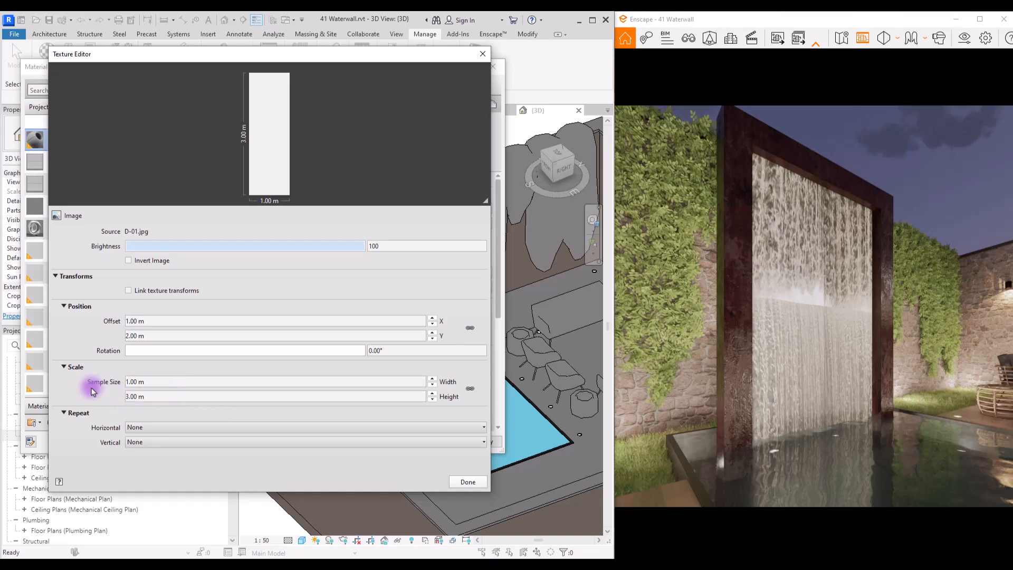
click(467, 481)
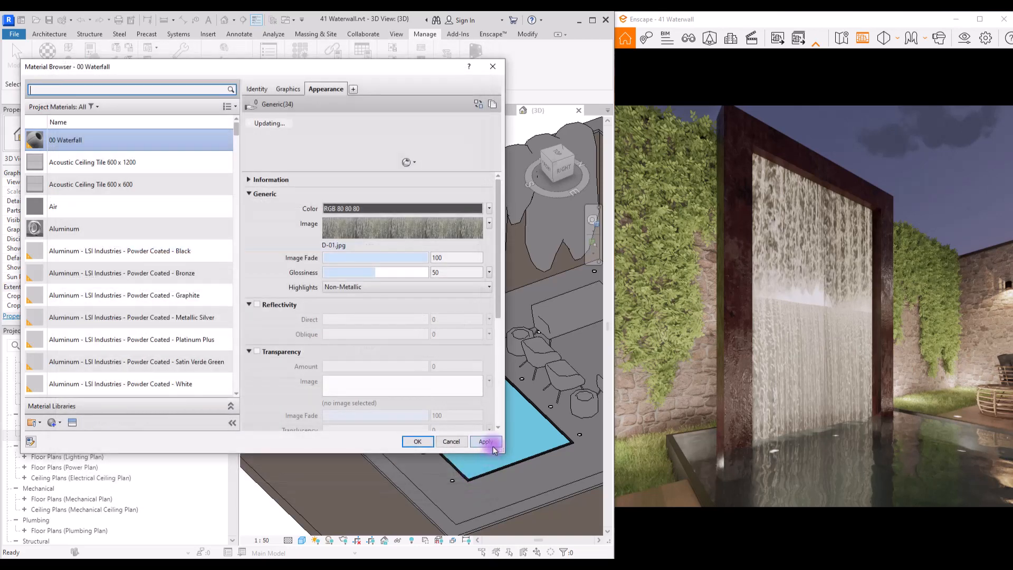
click(485, 441)
text(1)
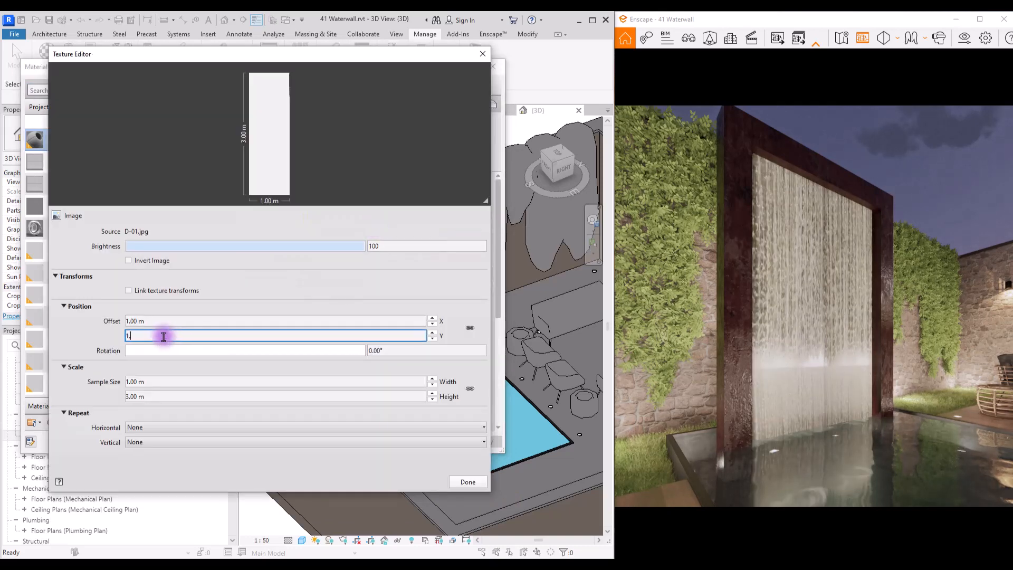
click(468, 481)
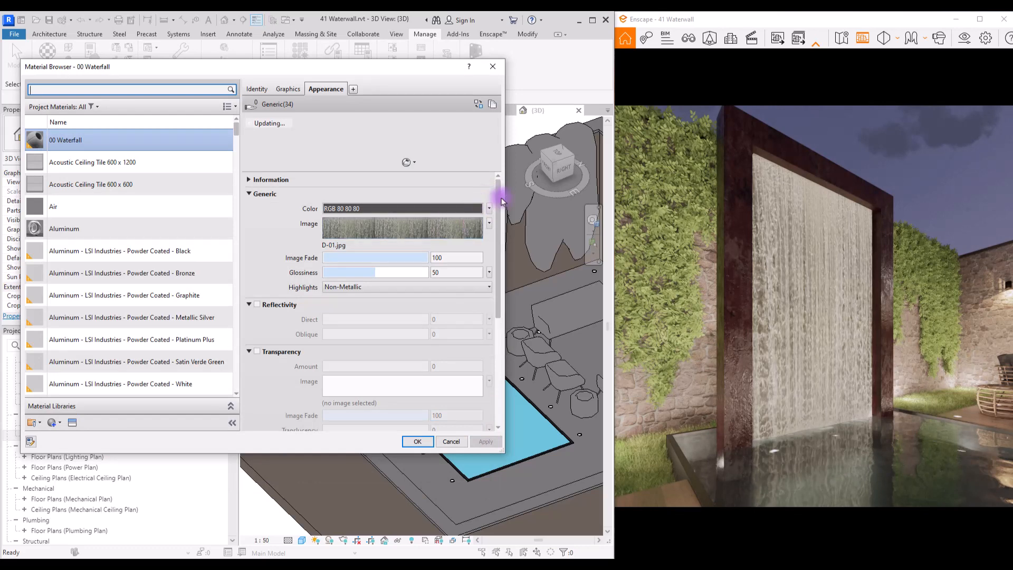
- Add D-02.jpg as the Bump map at 1.5 by 3 m with Repeat None and apply
scroll(down, 3)
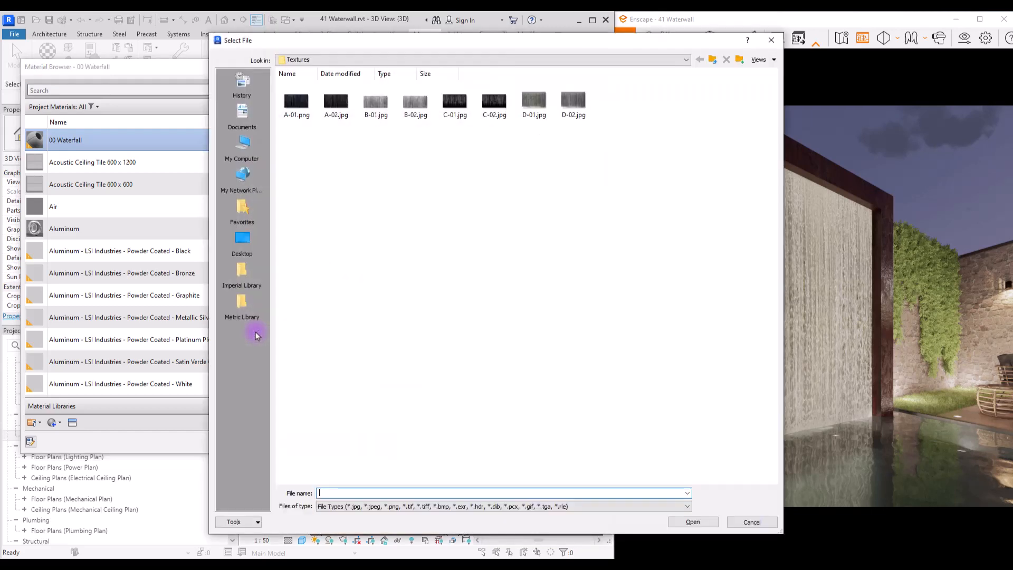
mouse_move(573, 104)
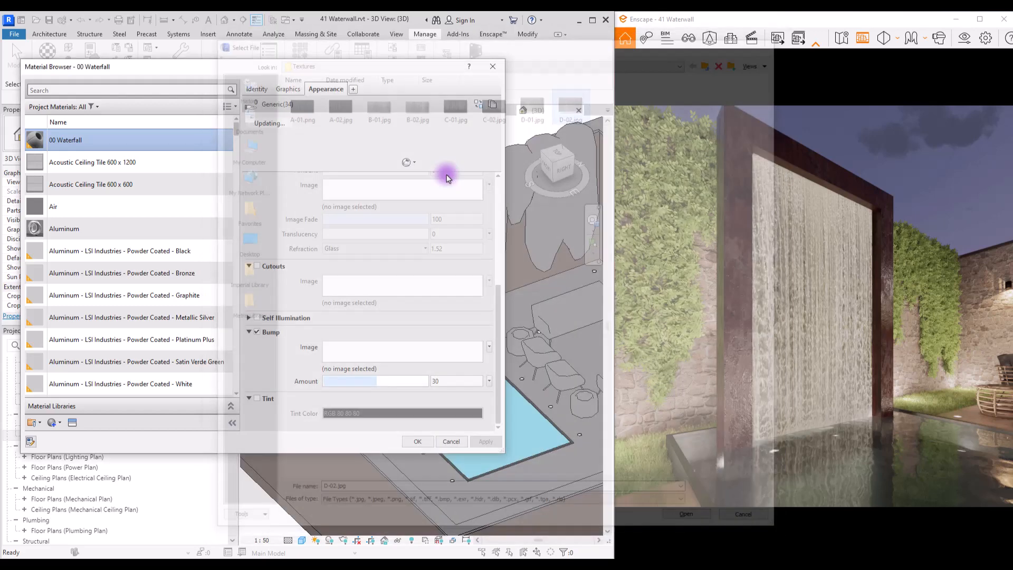
click(685, 513)
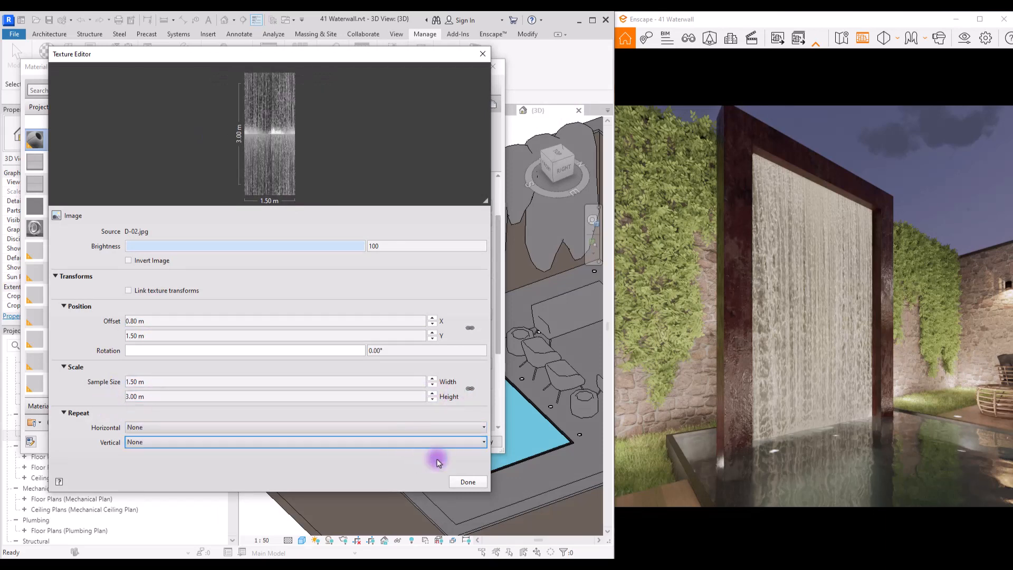
click(468, 481)
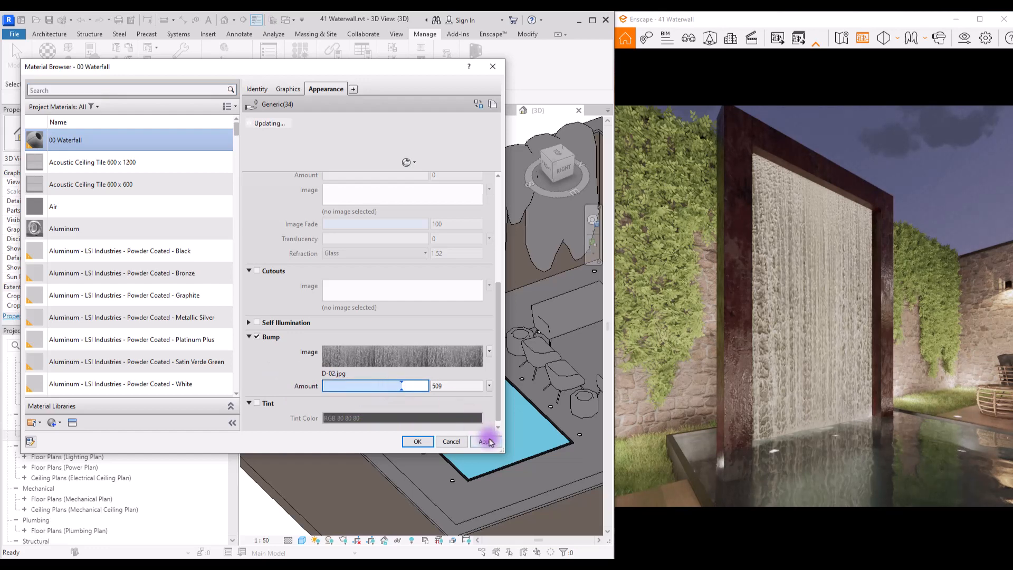
click(486, 441)
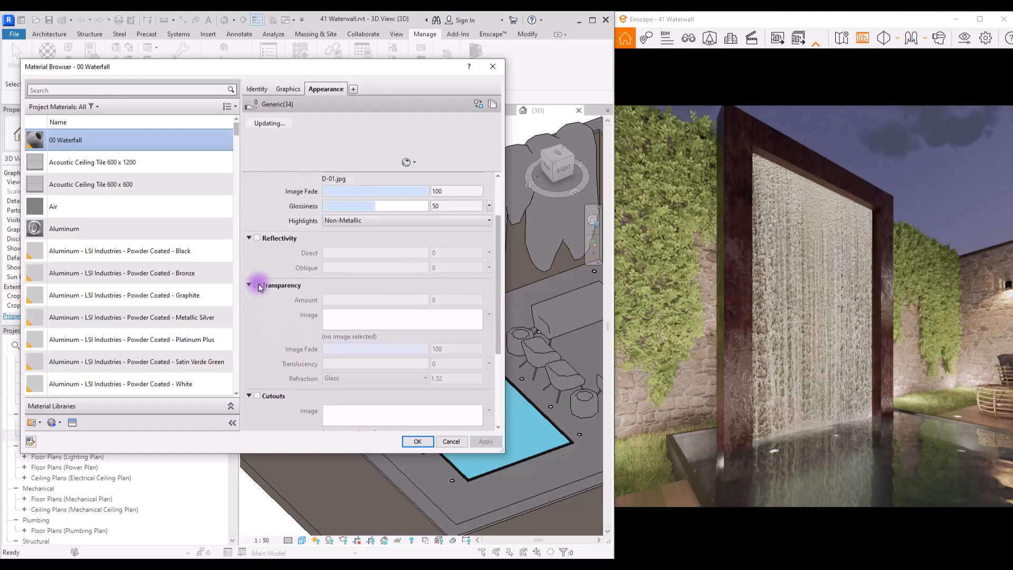
- Enable Transparency with D-02.jpg sized 1.50 x 3.00 m, Repeat None, and apply
click(257, 285)
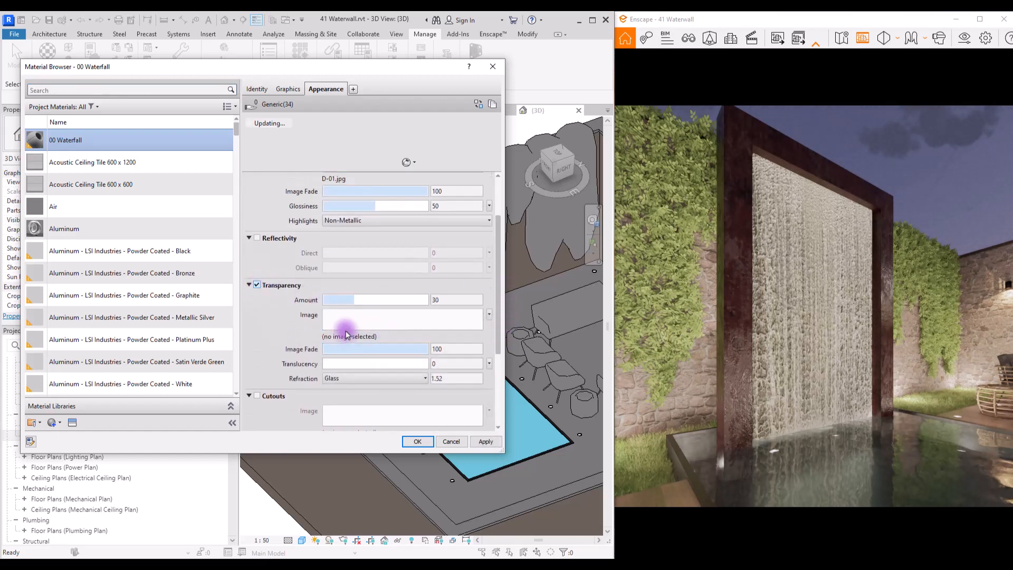
click(489, 315)
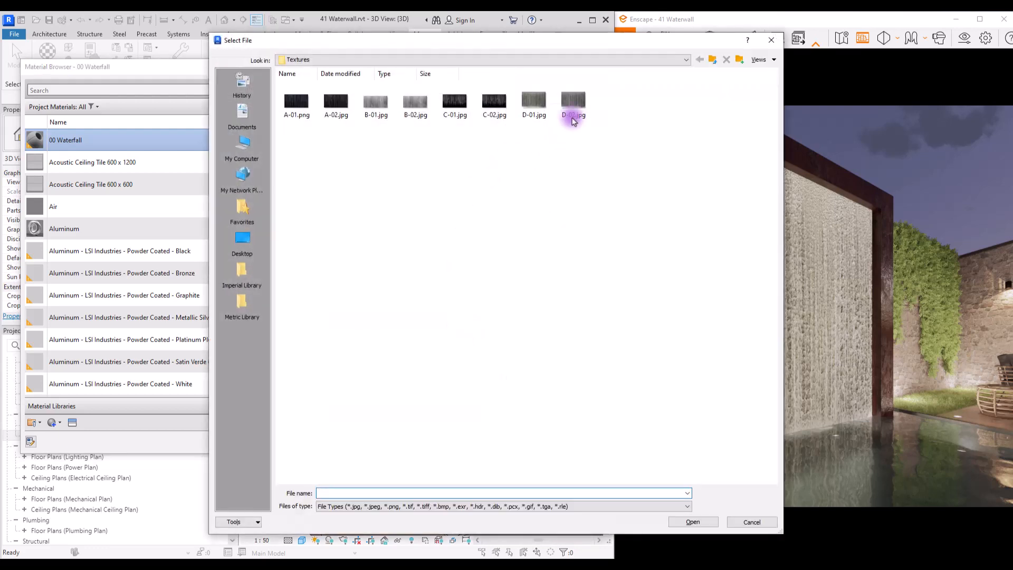
double_click(573, 104)
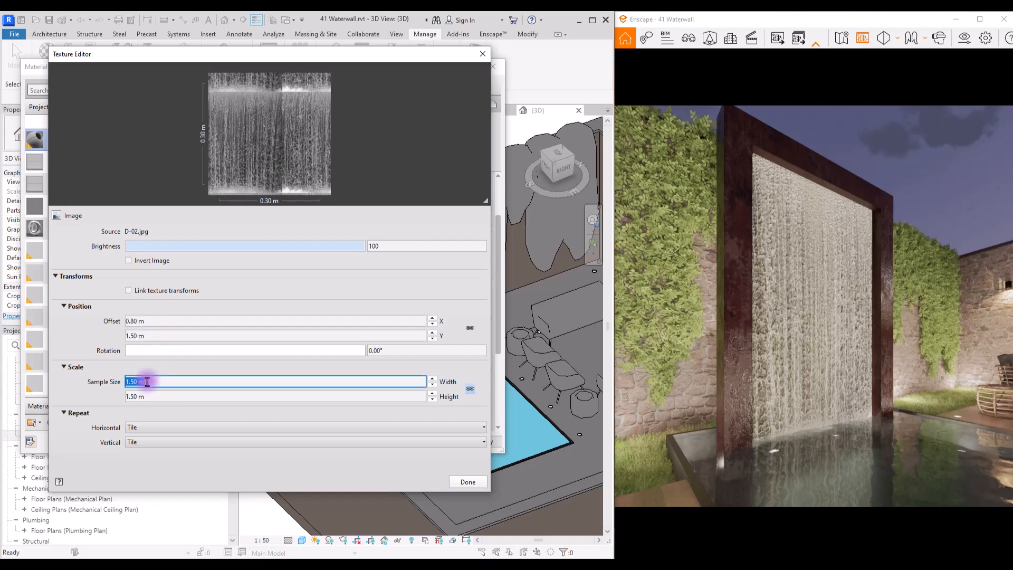
click(268, 396)
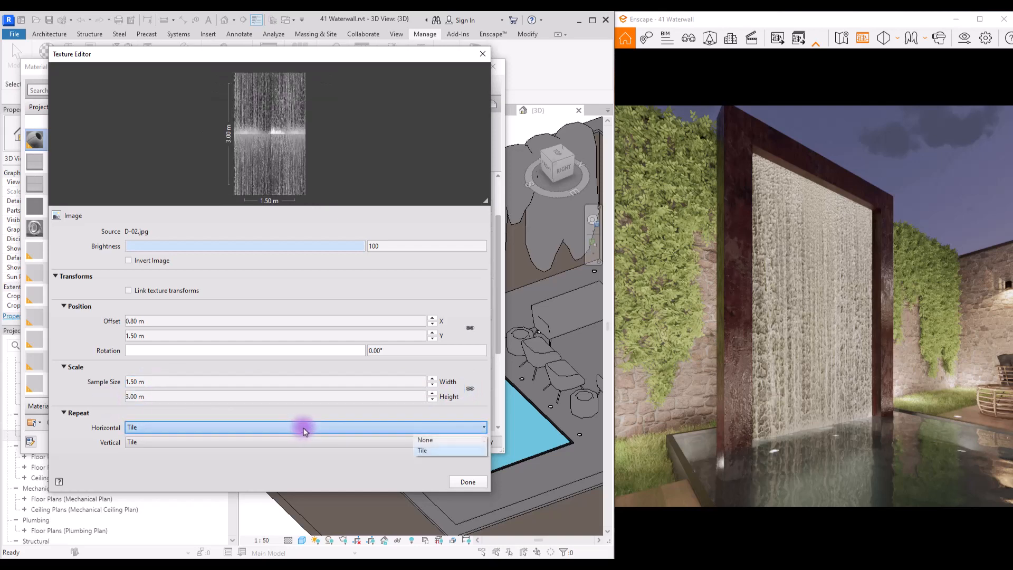
click(425, 440)
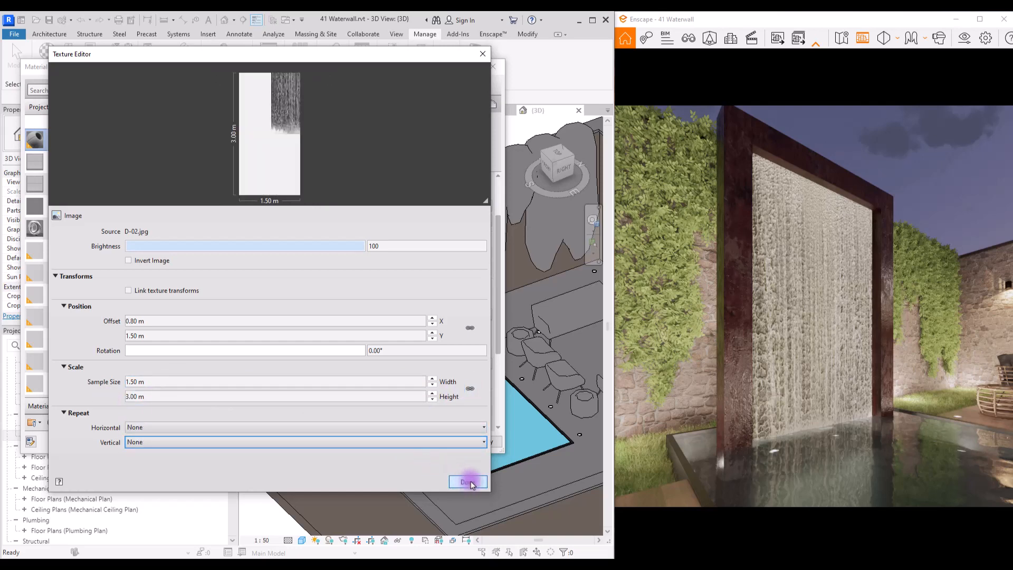
click(467, 482)
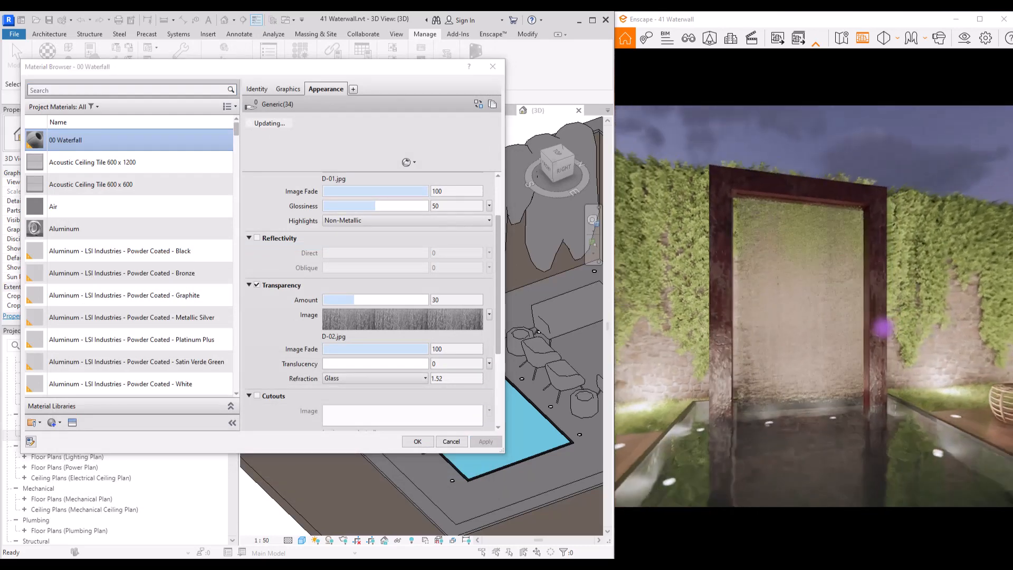
click(374, 299)
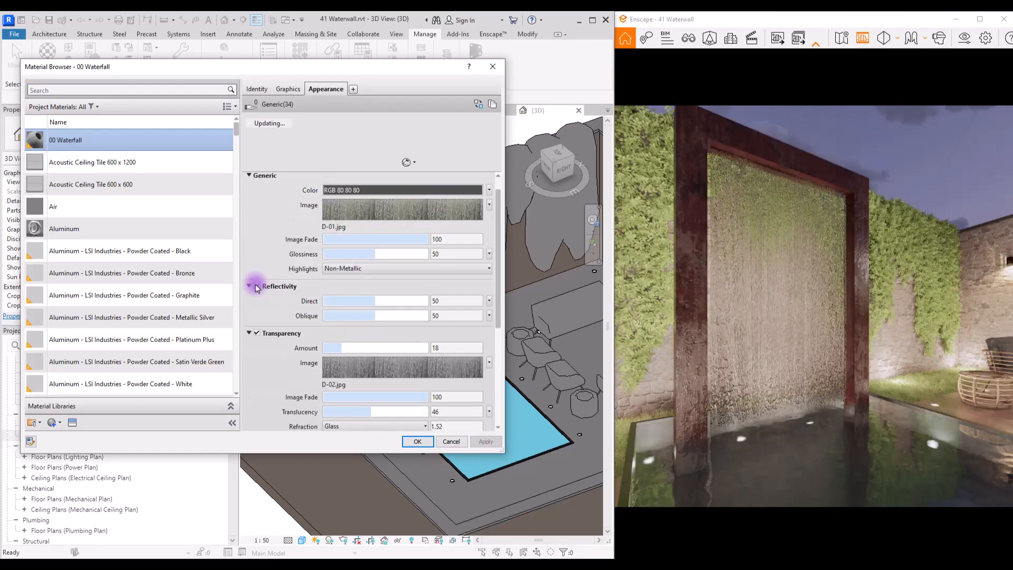
- Turn on Reflectivity and lower the waterfall's Transparency Amount to 10, applying both
click(486, 441)
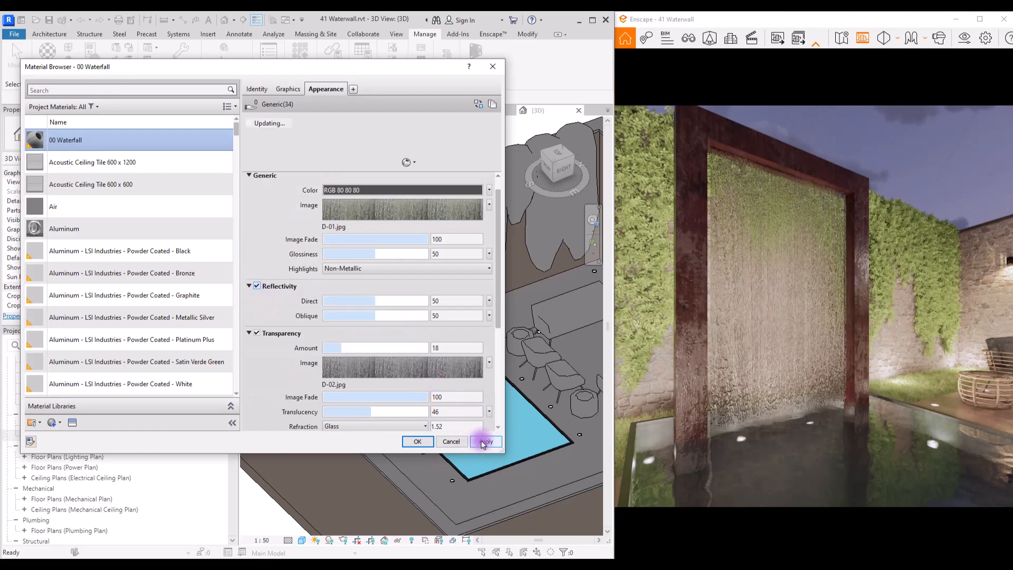
click(485, 441)
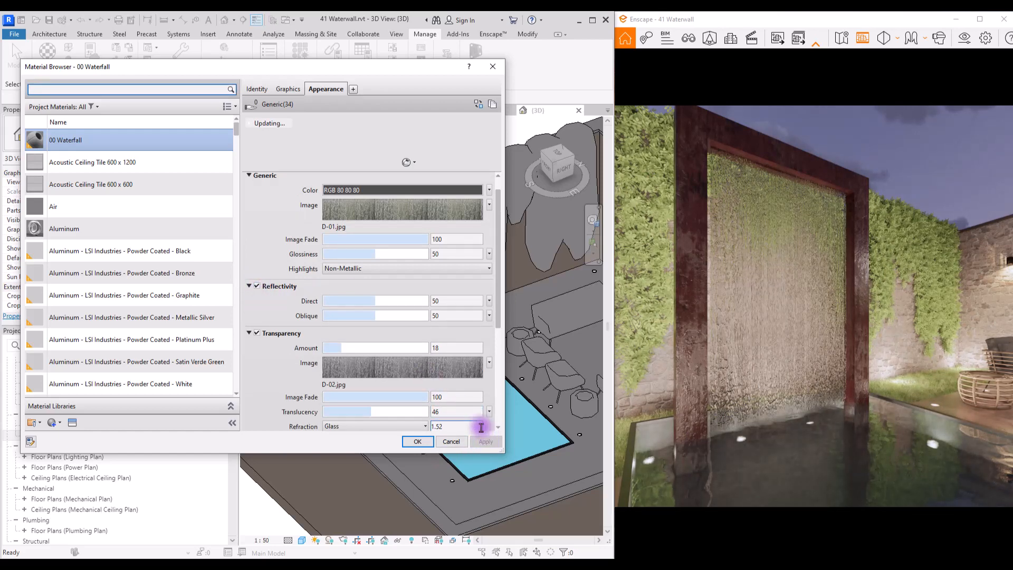
click(391, 253)
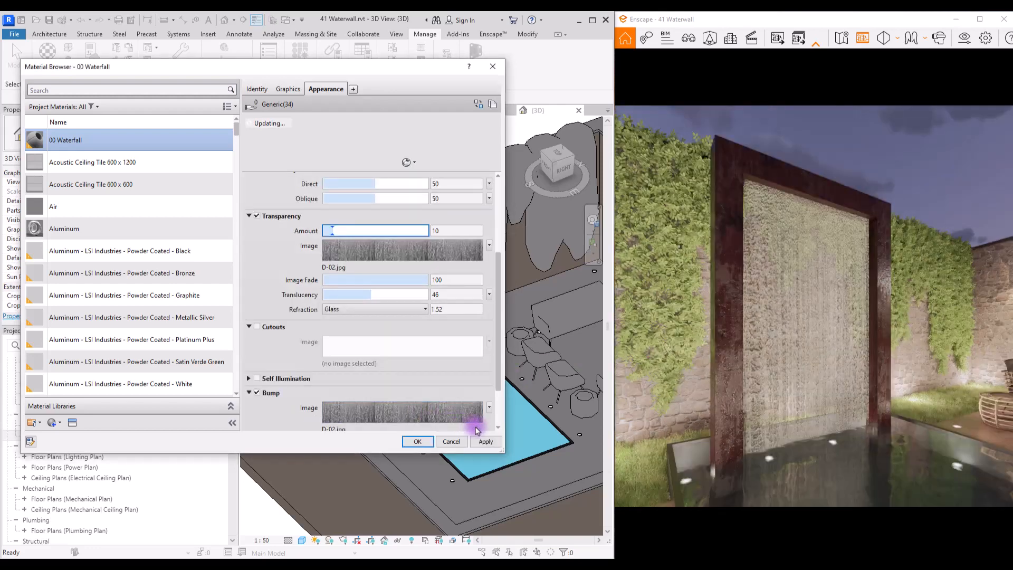
click(485, 441)
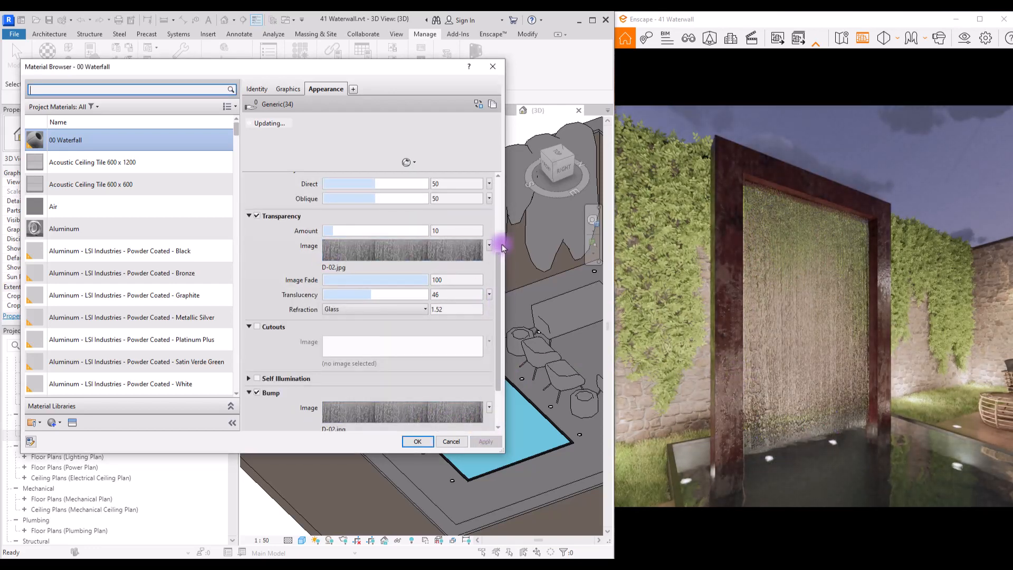
scroll(up, 3)
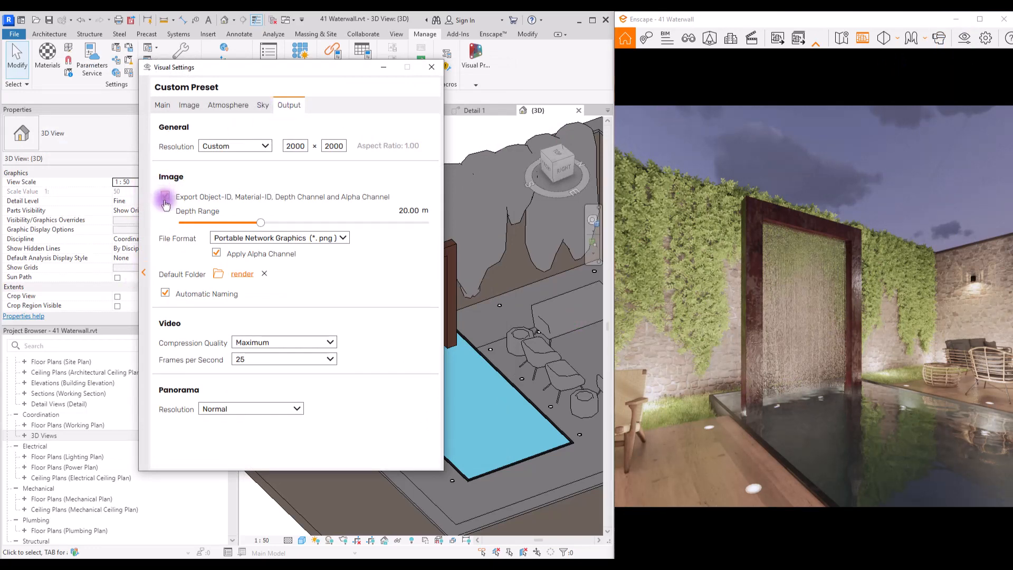
- Enable export of Object-ID, Material-ID, Depth and Alpha channels, then close Visual Settings
click(164, 197)
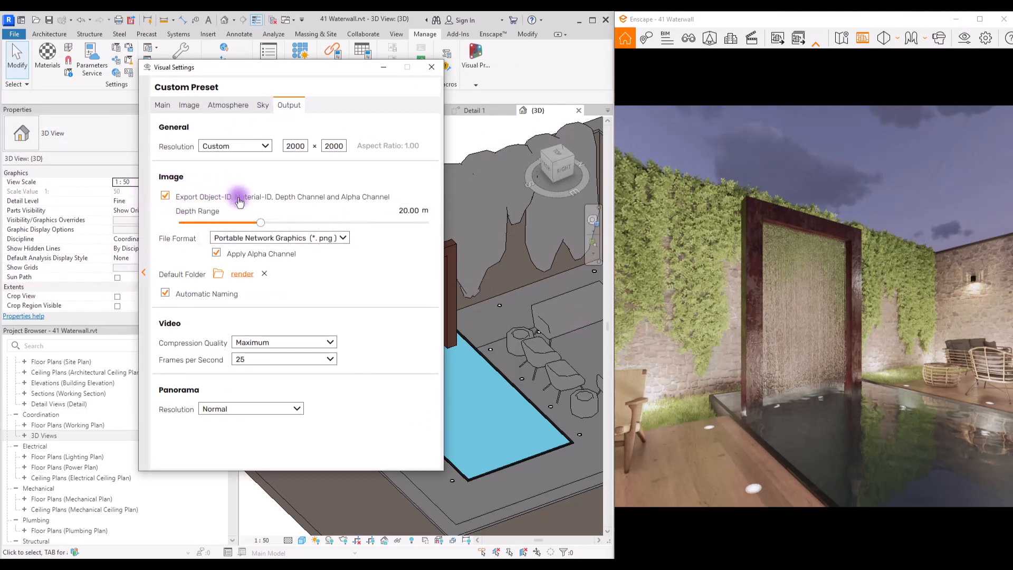
mouse_move(213, 206)
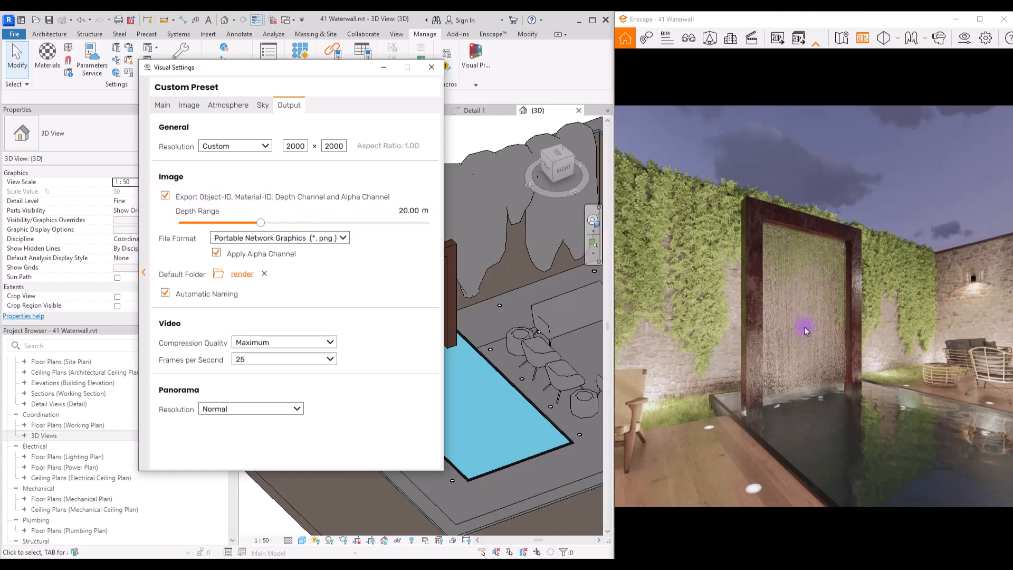
mouse_move(819, 304)
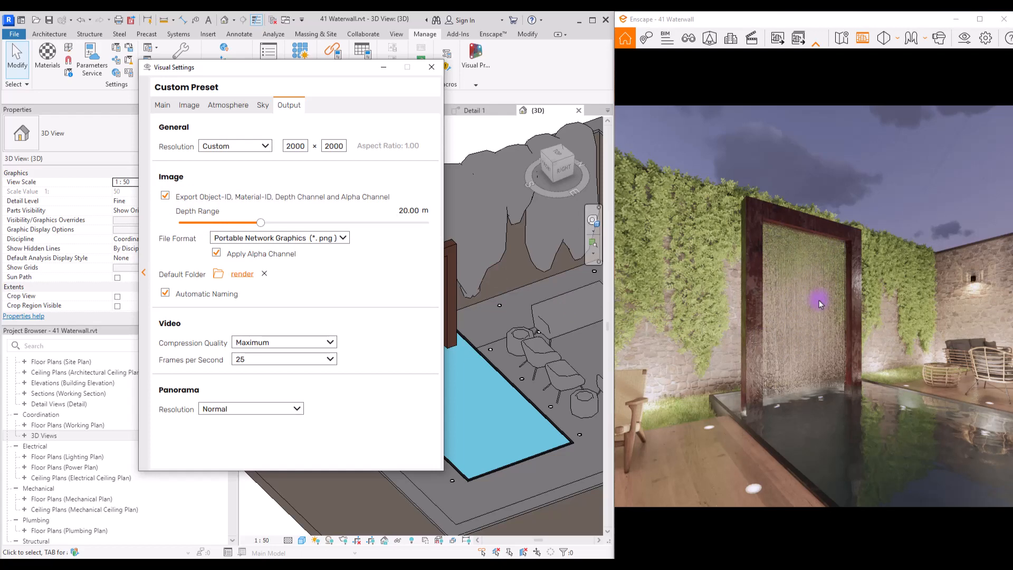
mouse_move(823, 262)
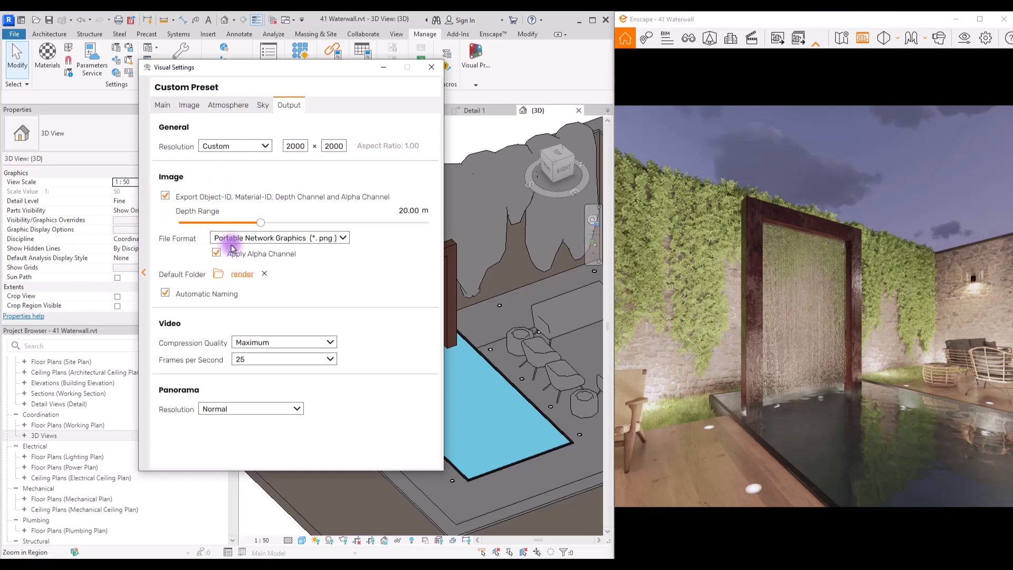
click(431, 67)
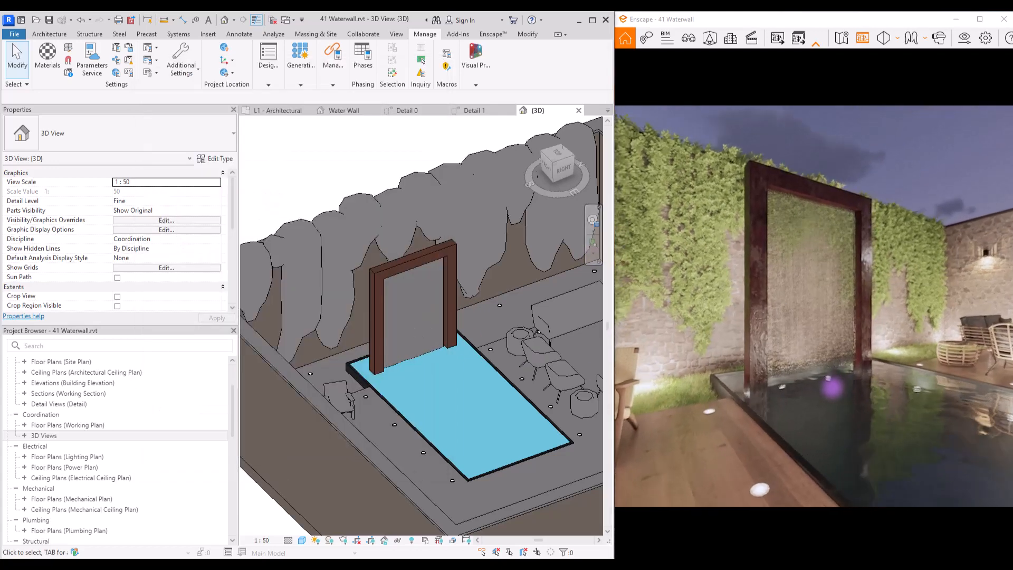